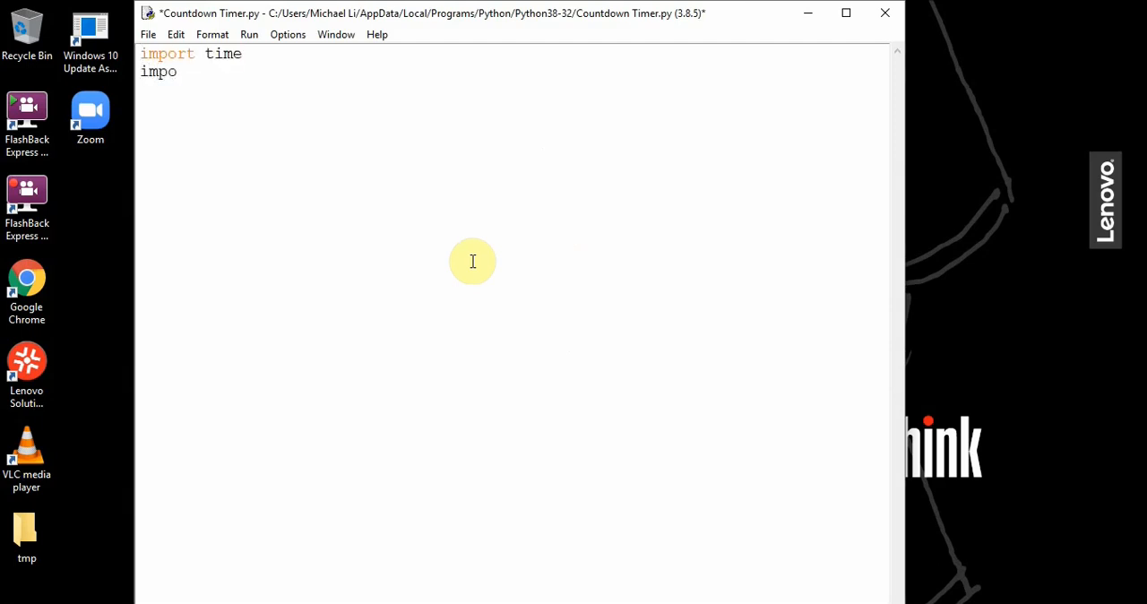
Import turtle and add a 'set up screen' section with width=600, height=500 and S=turtle.Screen().
{"action": "type", "text": "rt turtle"}
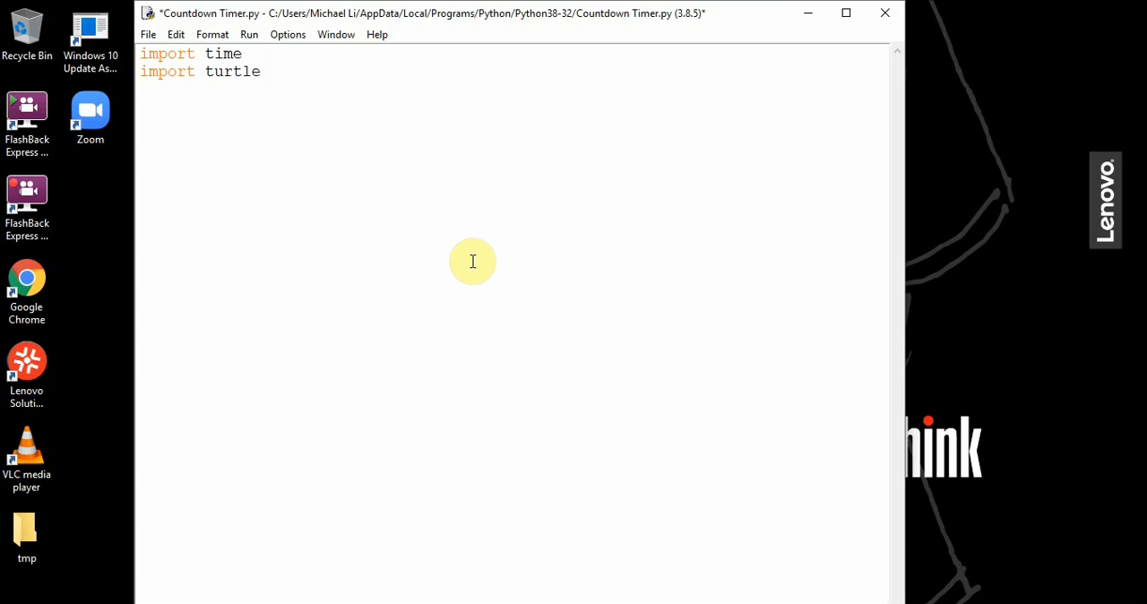
{"action": "type", "text": "#"}
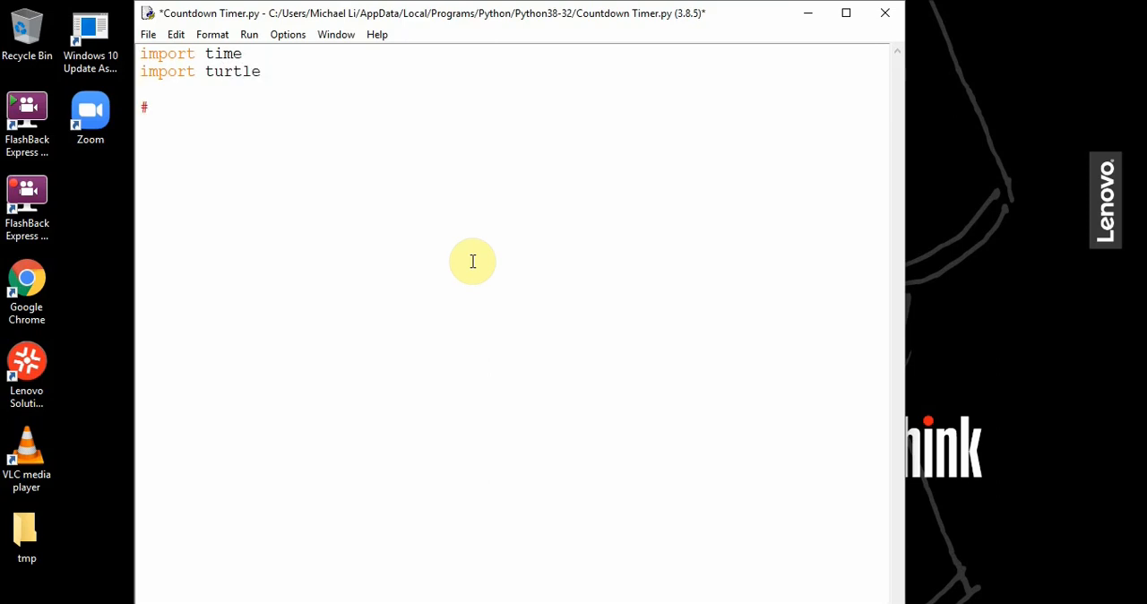
{"action": "type", "text": "set up screen"}
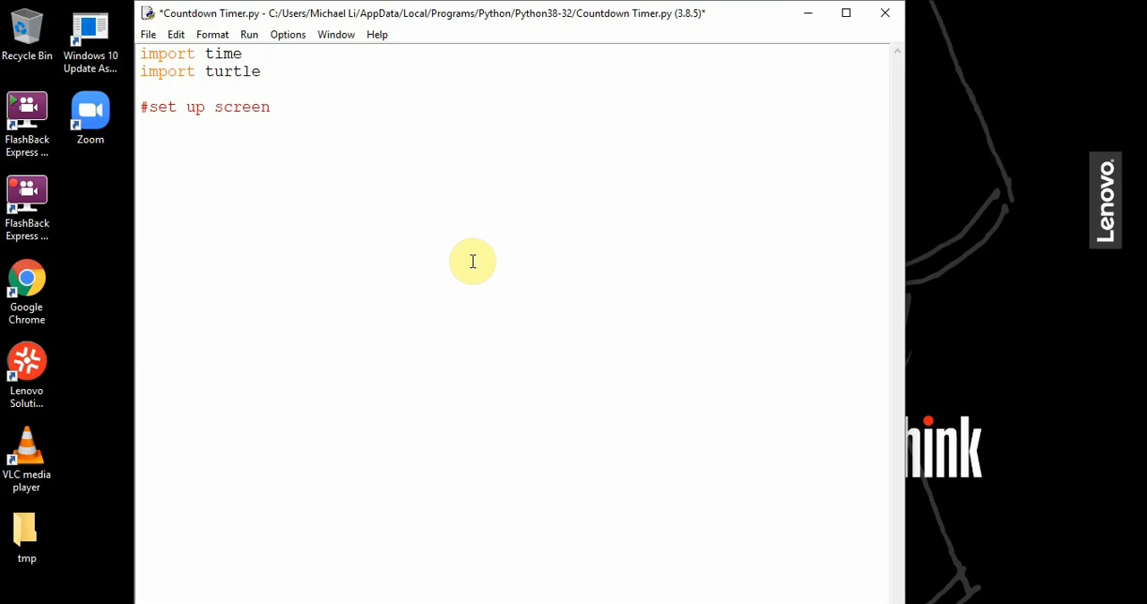
{"action": "type", "text": "width="}
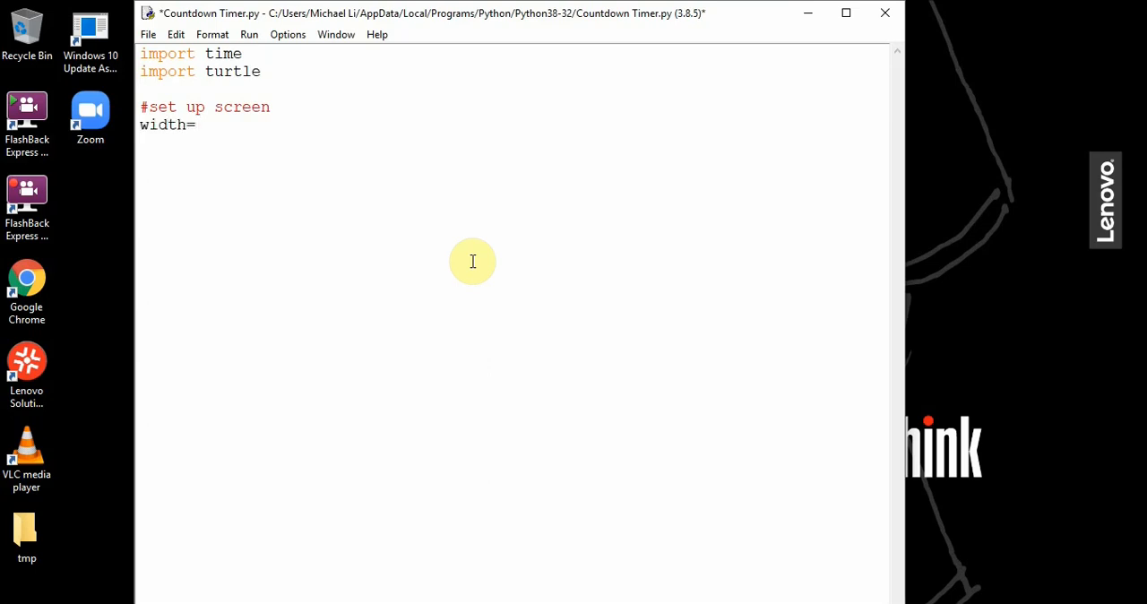
{"action": "type", "text": "600"}
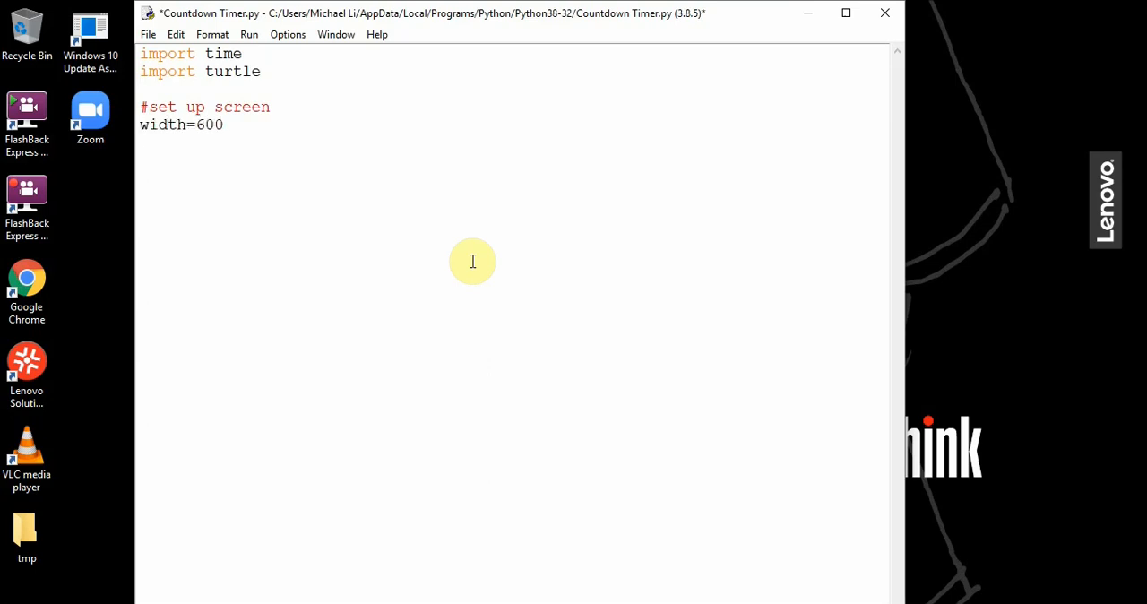
{"action": "type", "text": "height="}
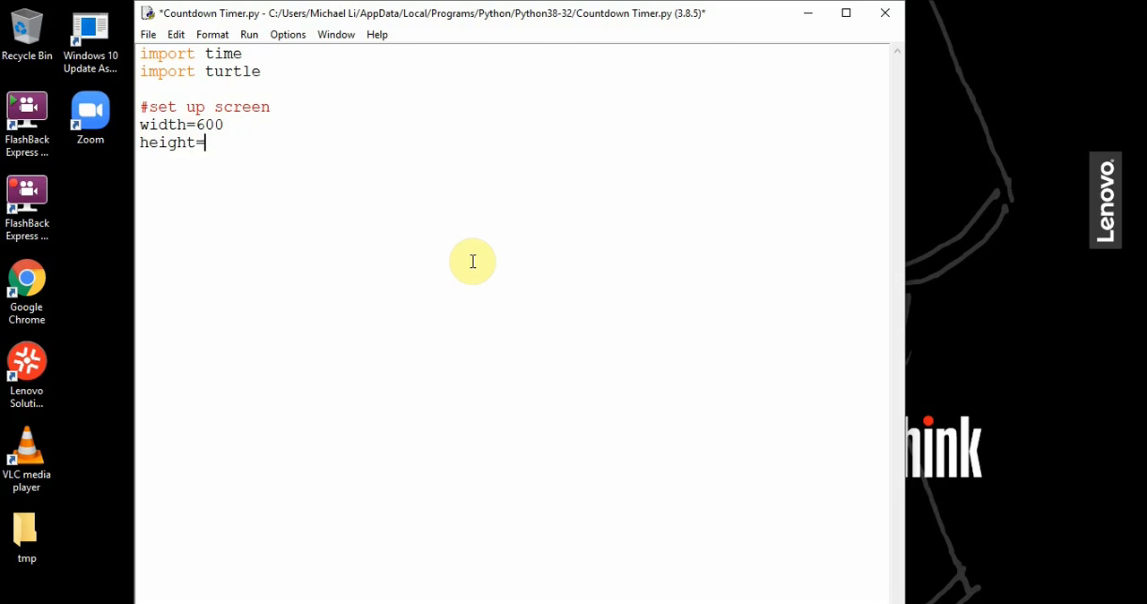
{"action": "type", "text": "500"}
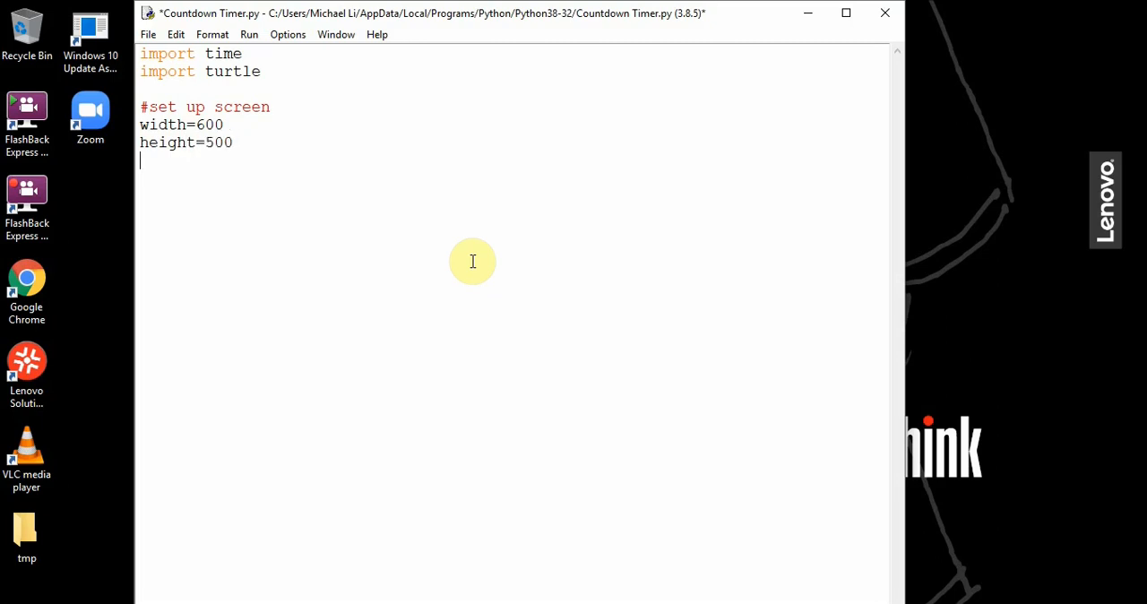
{"action": "type", "text": "S=turtle"}
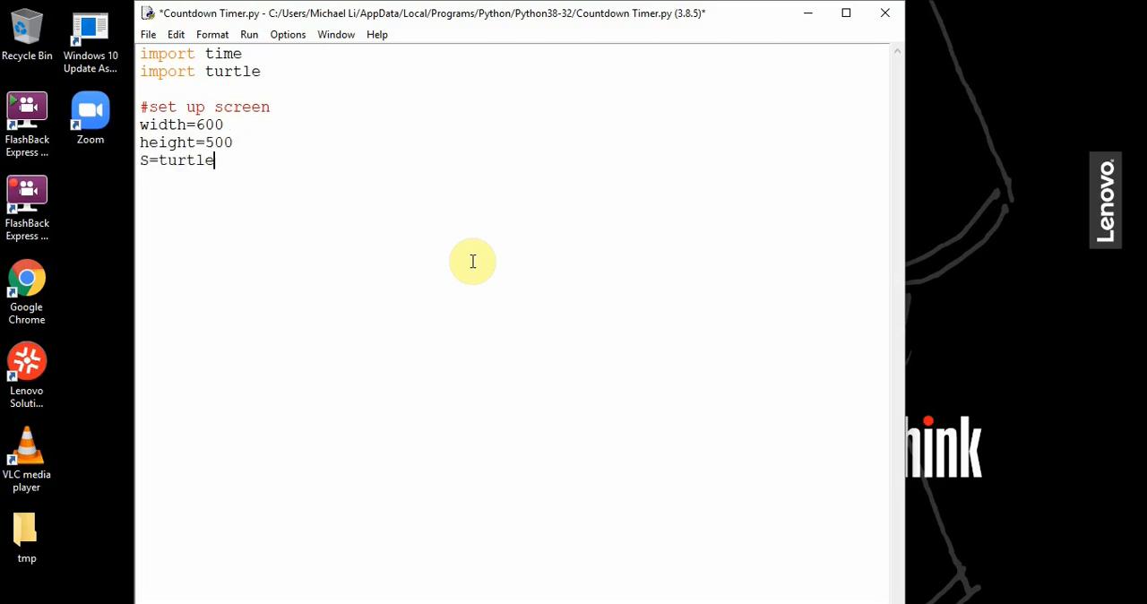
{"action": "type", "text": ".Scr"}
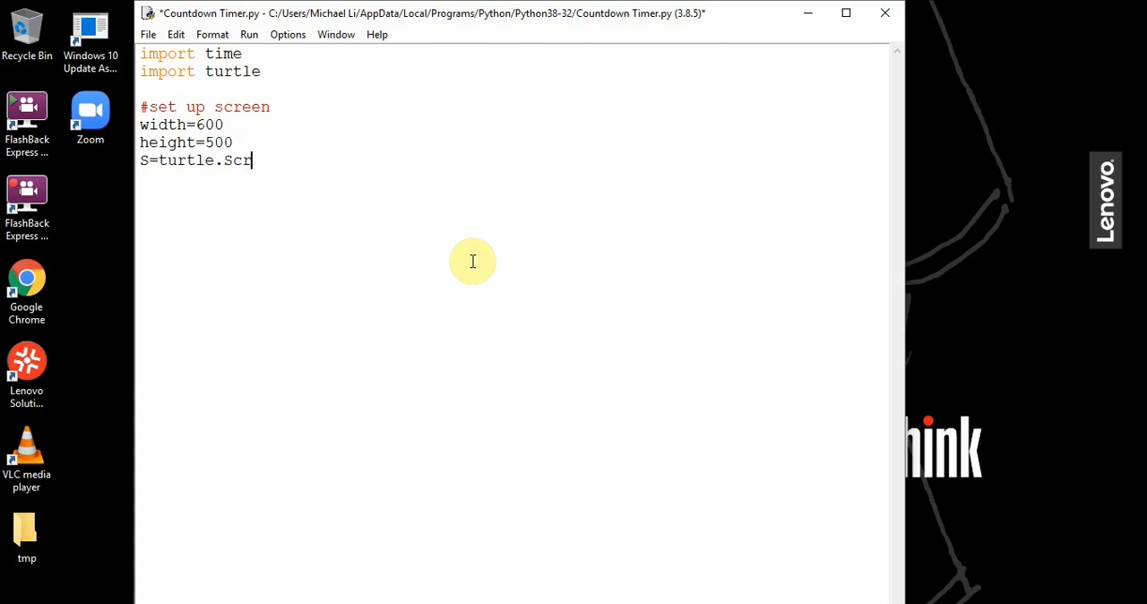
{"action": "type", "text": "een()"}
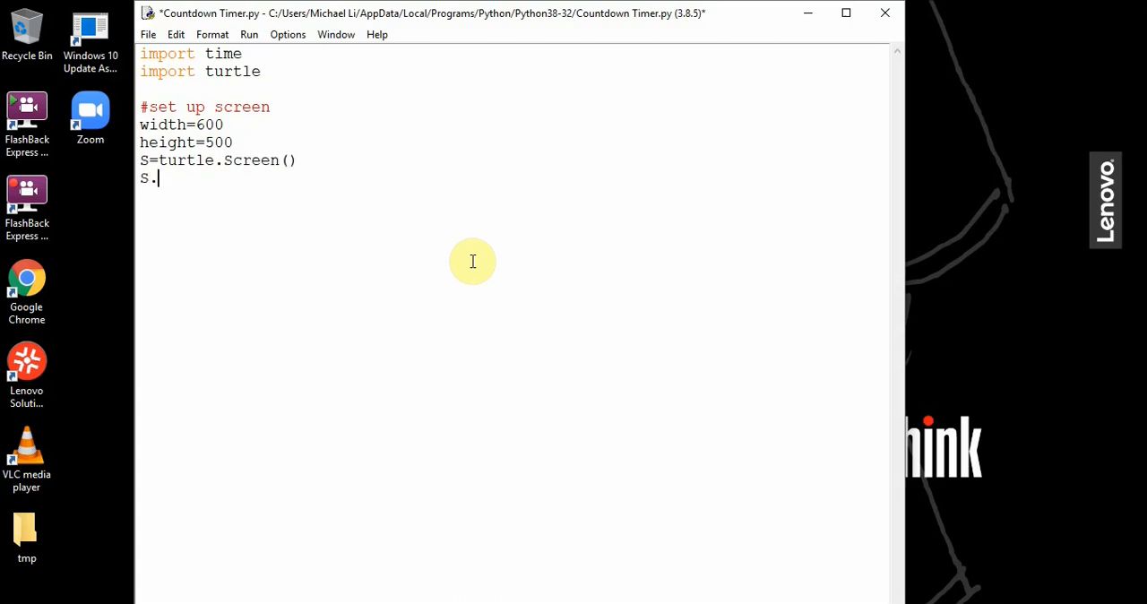
Add S.setup(width, height), S.bgcolor("lightgreen") and S.title("Countdown Timer").
{"action": "type", "text": "setup("}
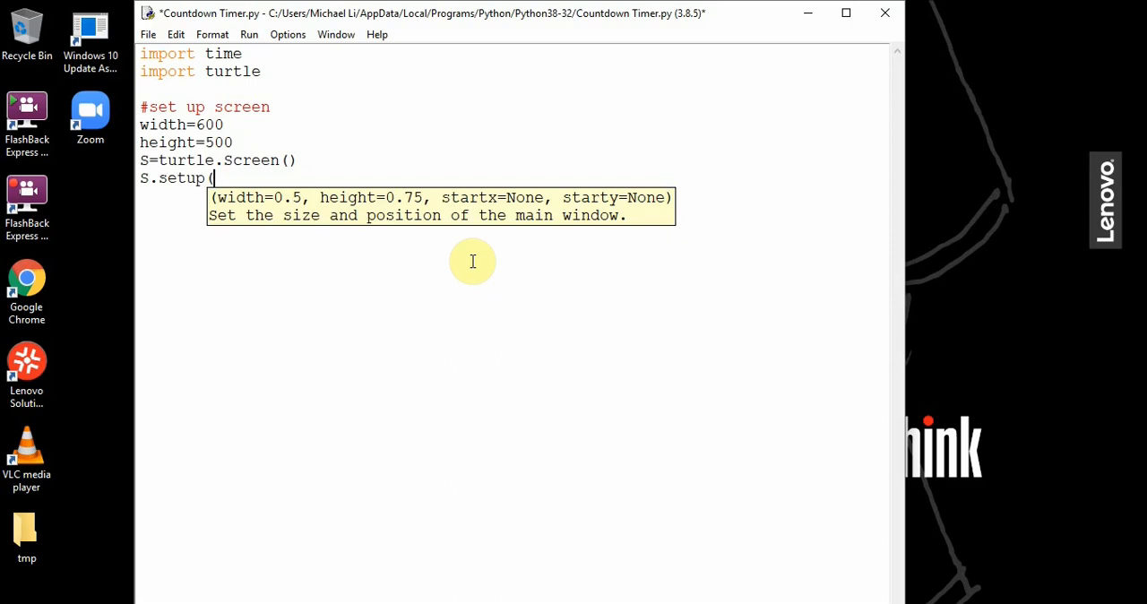
{"action": "type", "text": "width, ehig"}
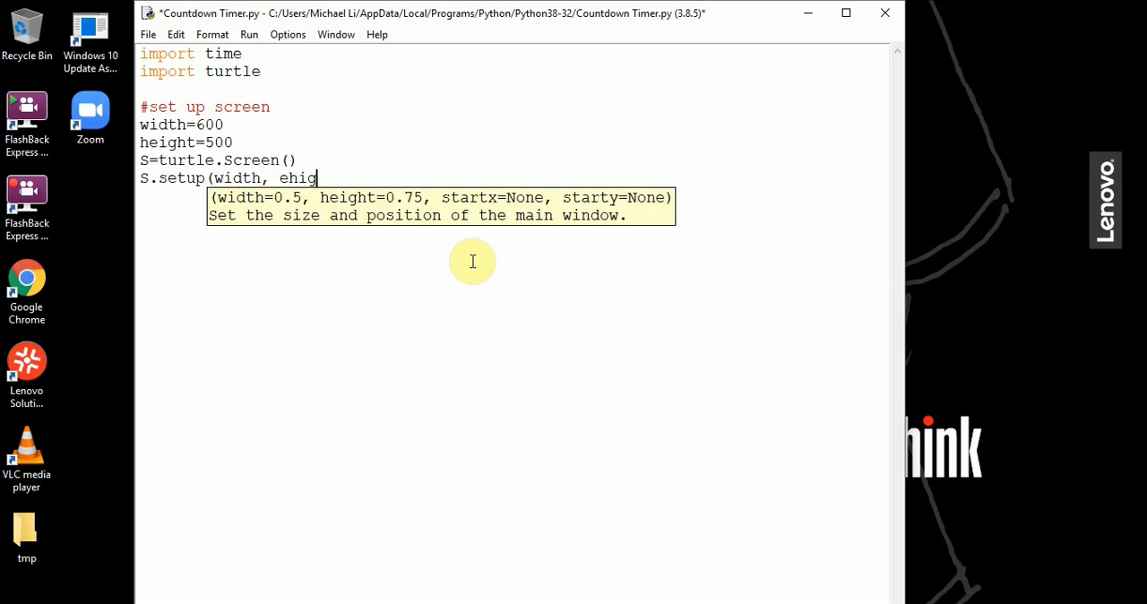
{"action": "key", "text": "BackSpace"}
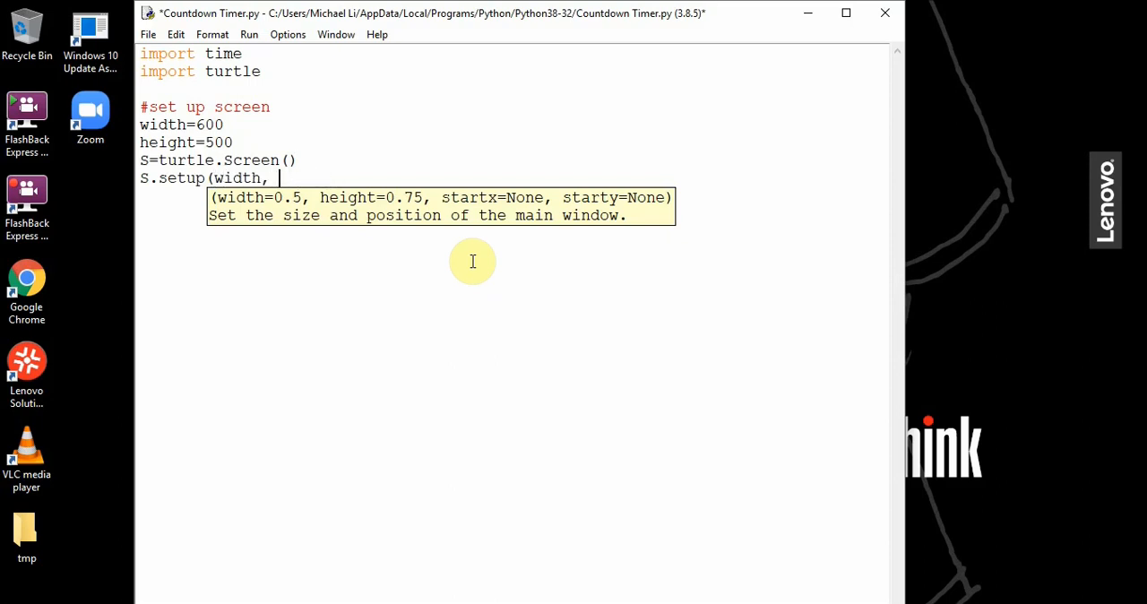
{"action": "type", "text": "height)"}
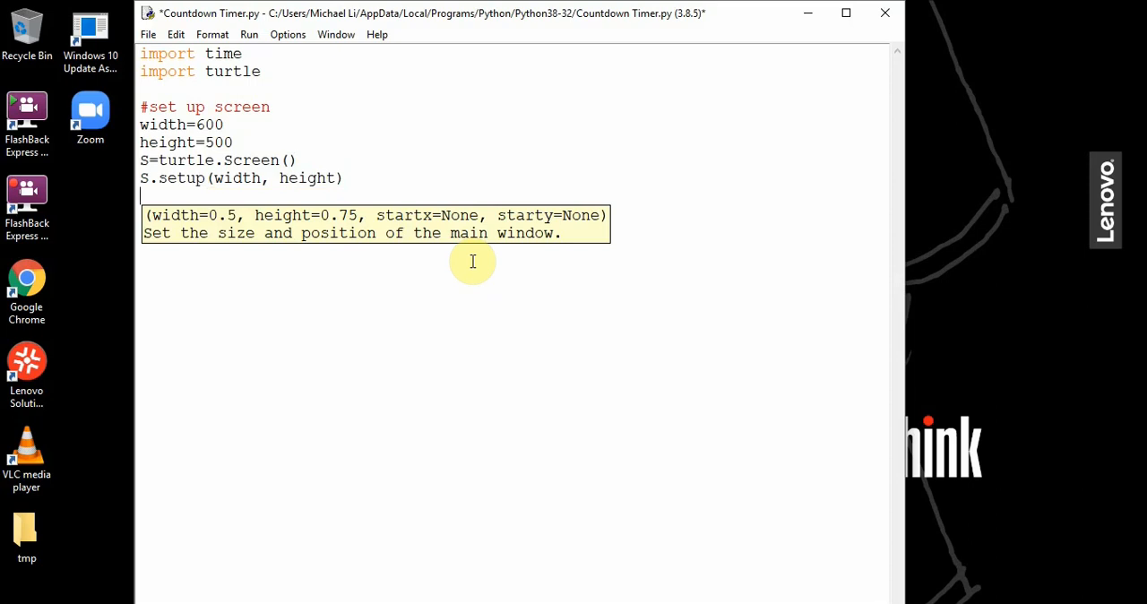
{"action": "type", "text": "S.bg"}
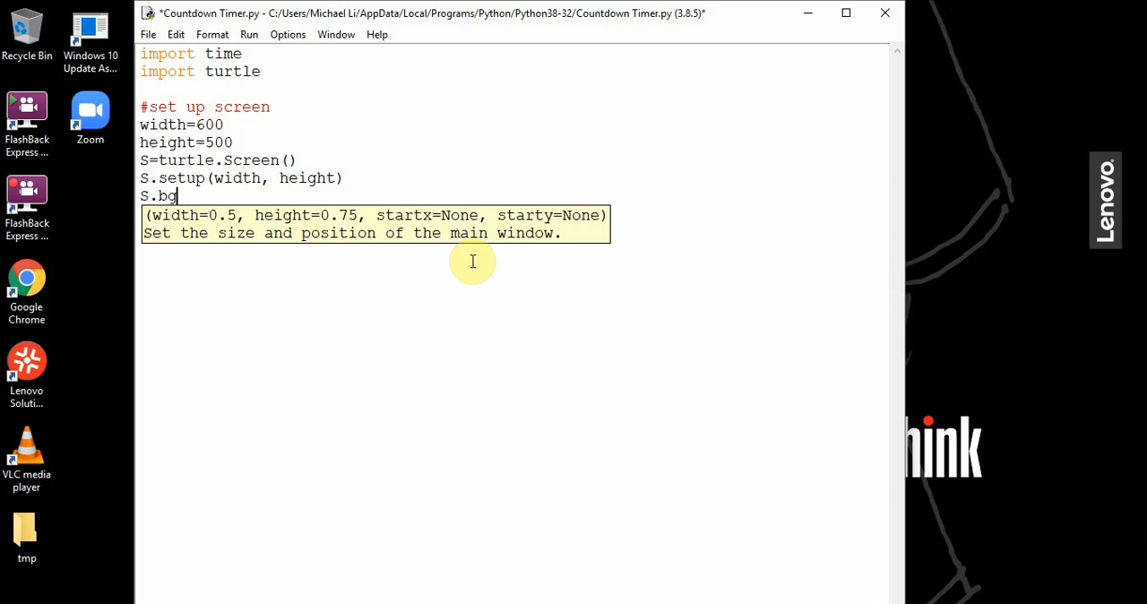
{"action": "type", "text": "color("}
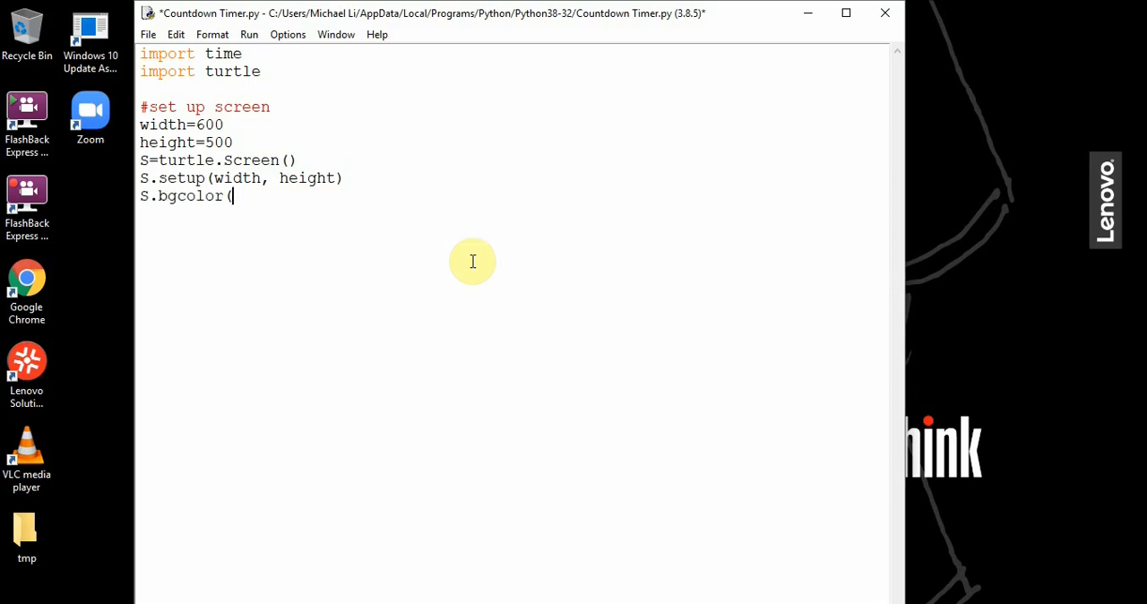
{"action": "type", "text": "\"lightg"}
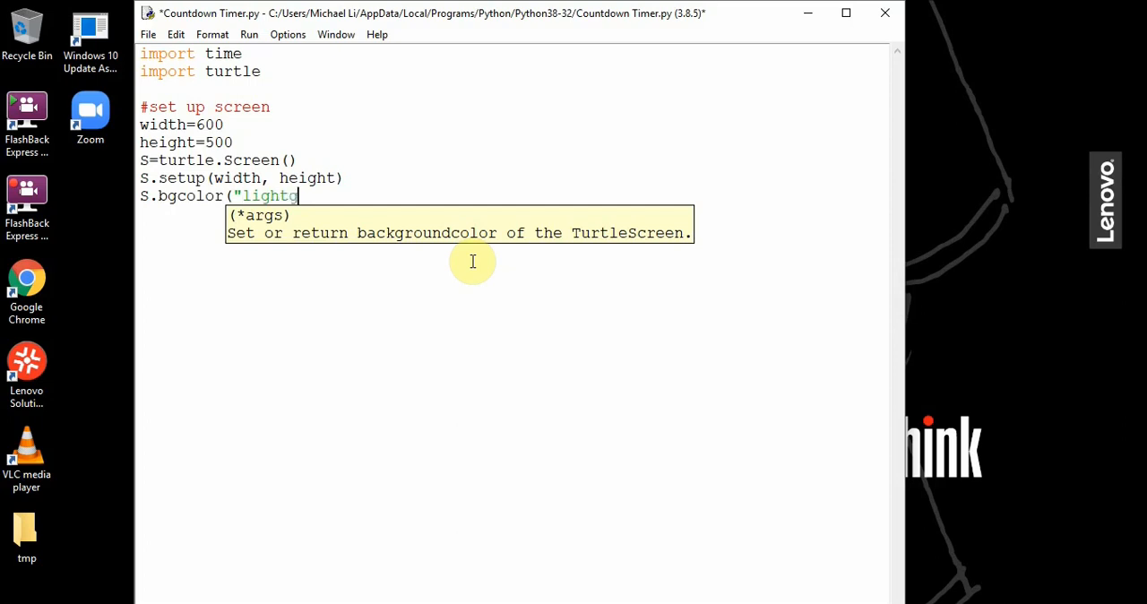
{"action": "type", "text": "reen\")"}
{"action": "left_click", "coordinate": [511, 213]}
{"action": "type", "text": "S"}
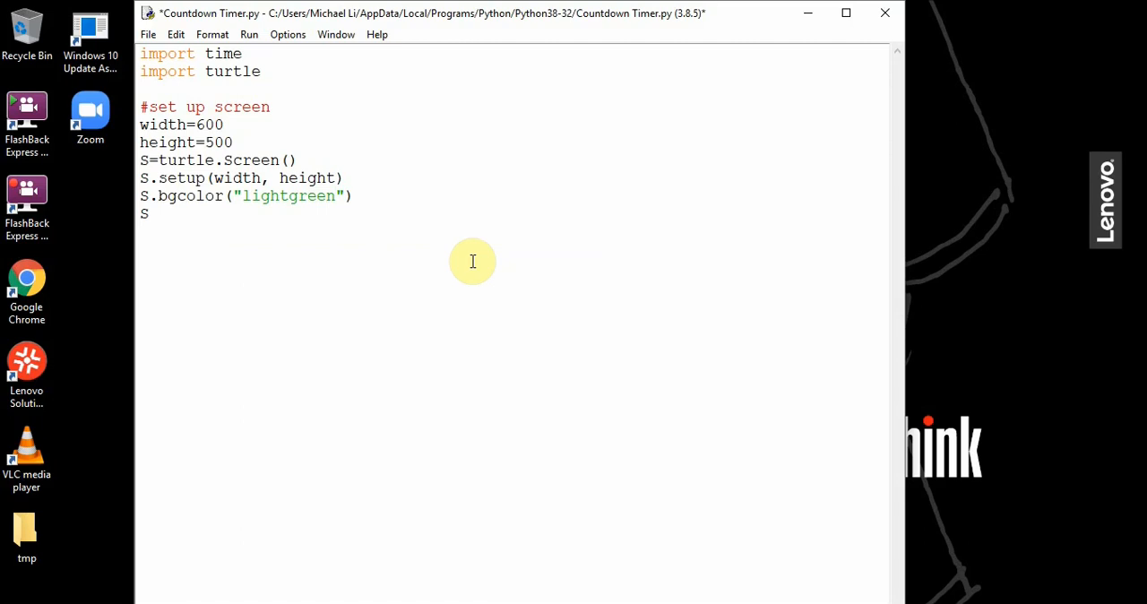
{"action": "type", "text": ".title(\""}
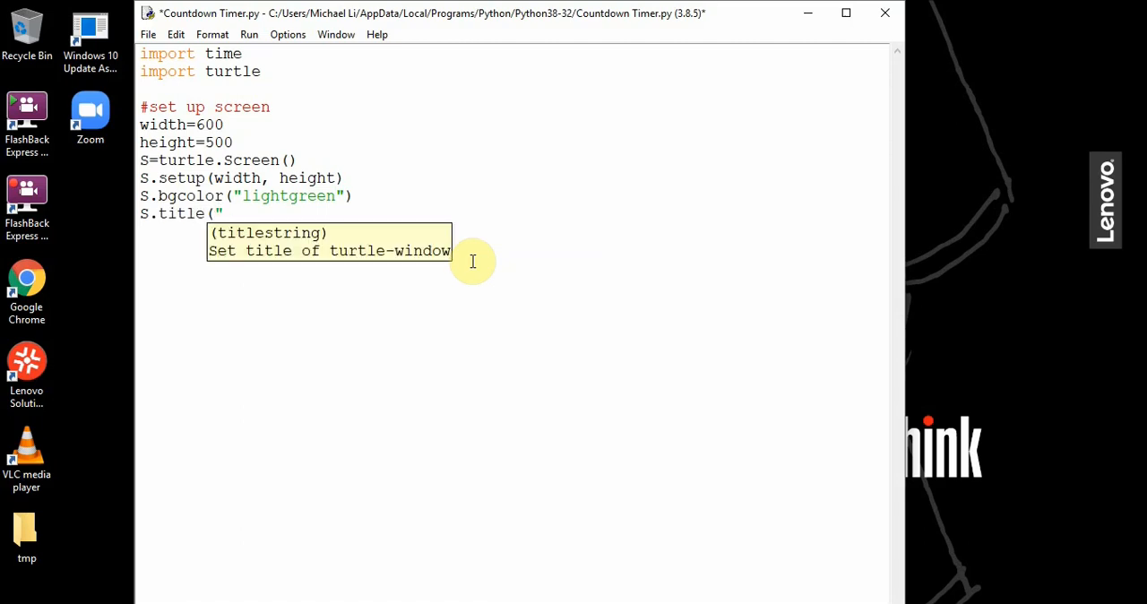
{"action": "type", "text": "Countdown"}
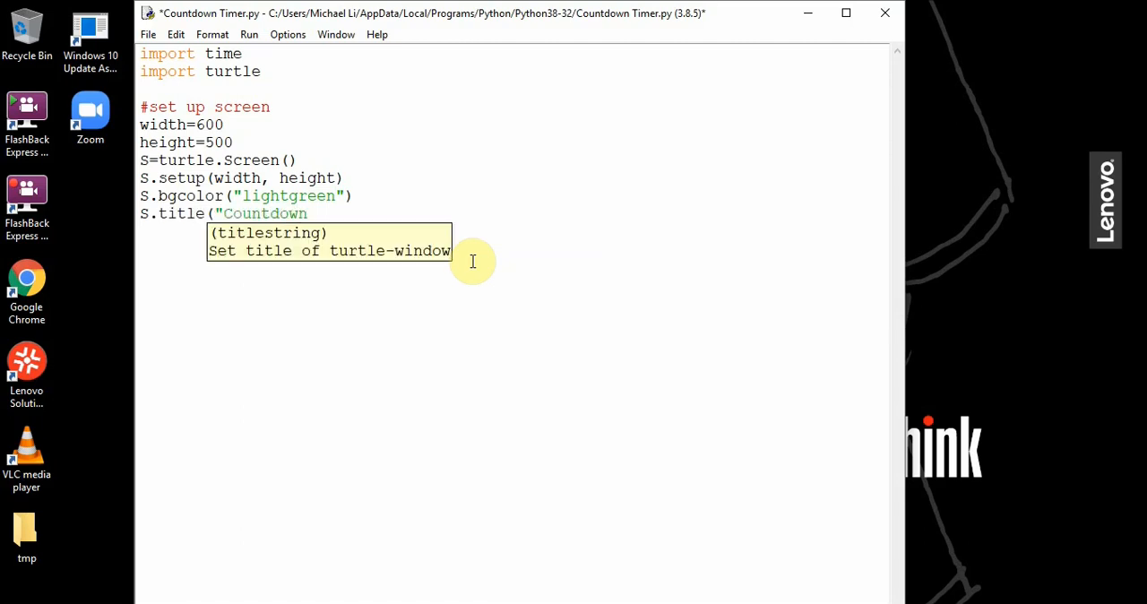
{"action": "type", "text": "Timer\")"}
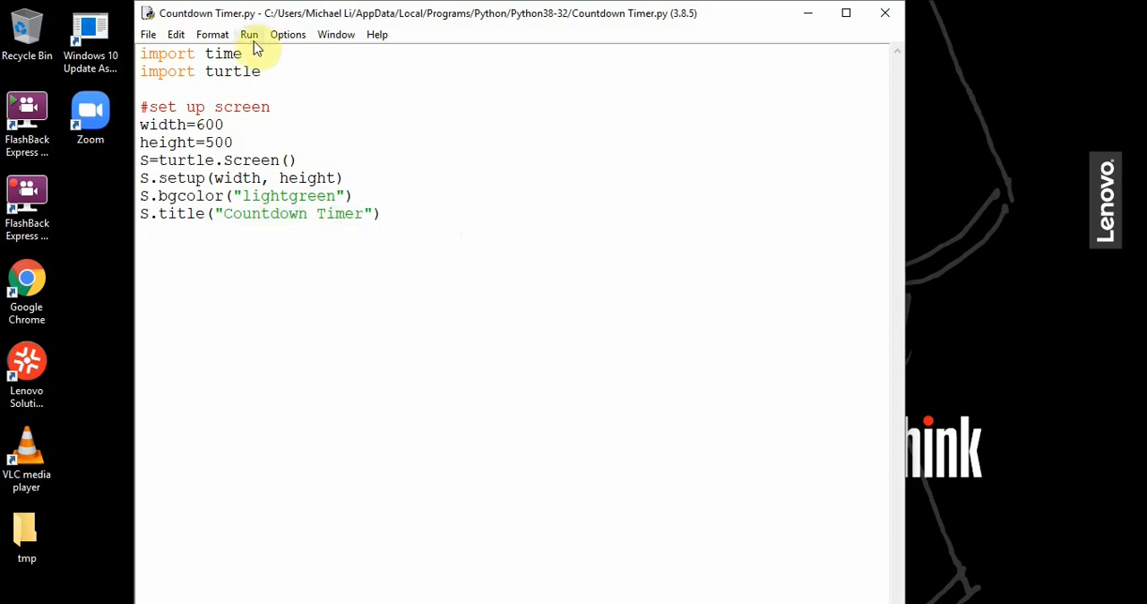
Run the script so a blank light-green Countdown Timer window opens.
{"action": "left_click", "coordinate": [249, 34]}
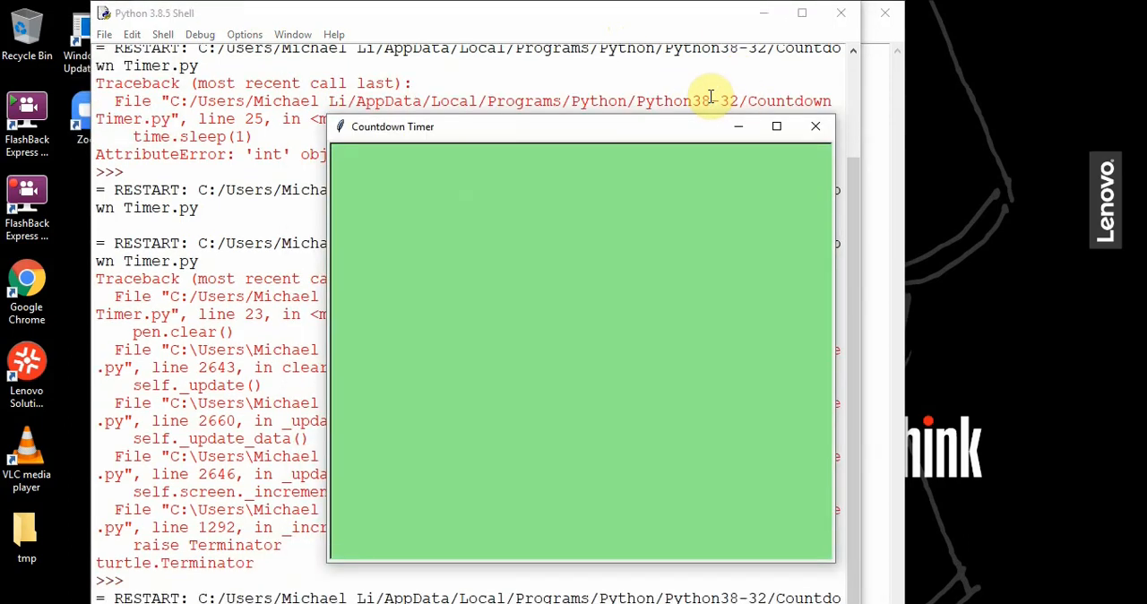
{"action": "mouse_move", "coordinate": [810, 125]}
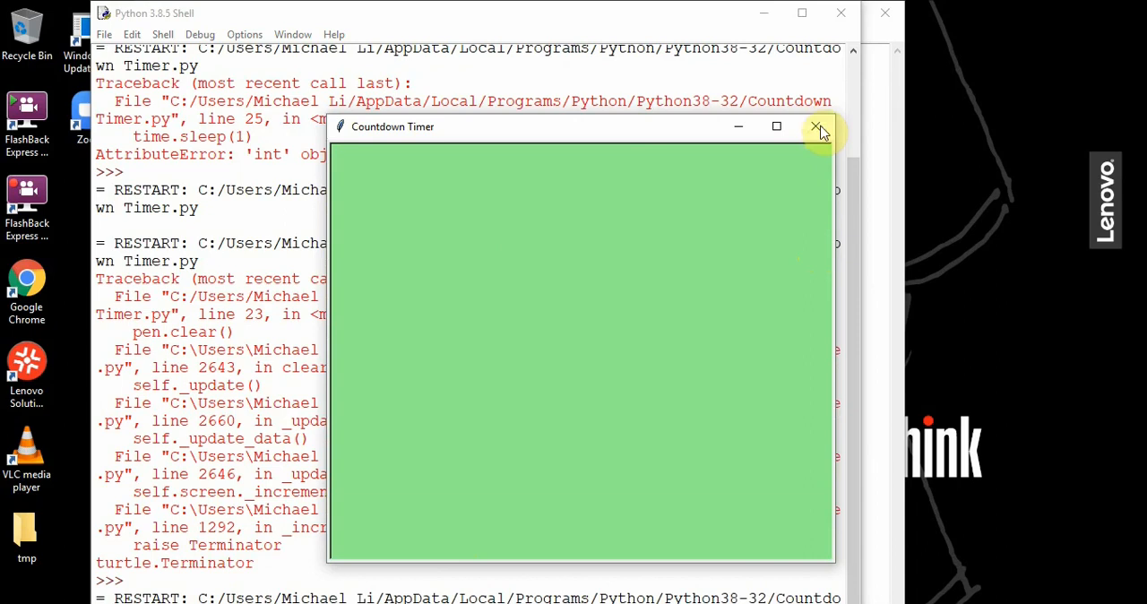
{"action": "mouse_move", "coordinate": [757, 160]}
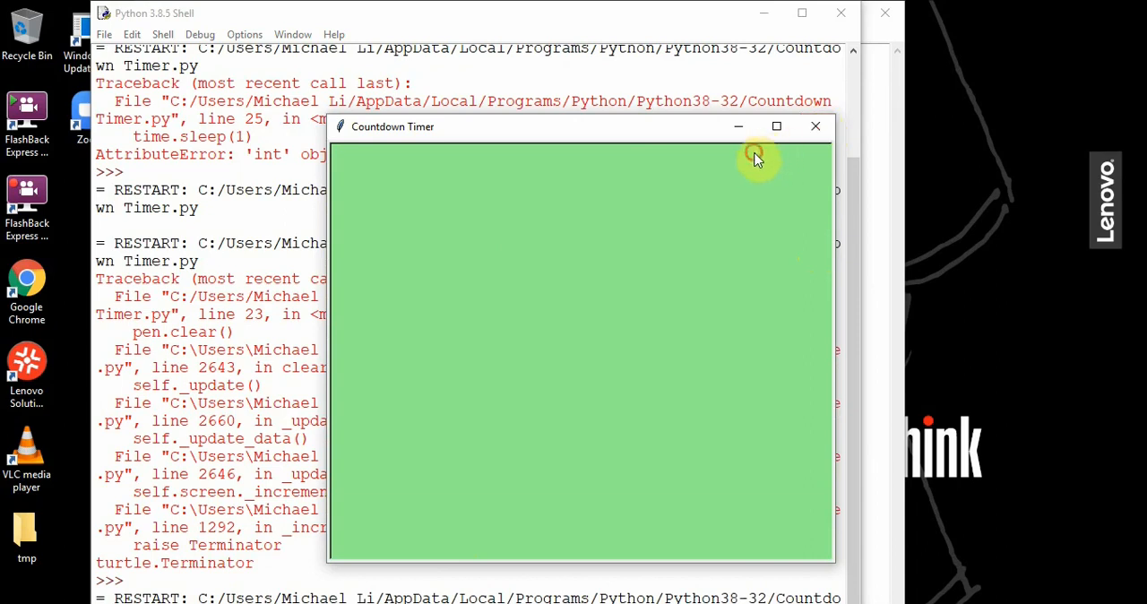
{"action": "mouse_move", "coordinate": [726, 90]}
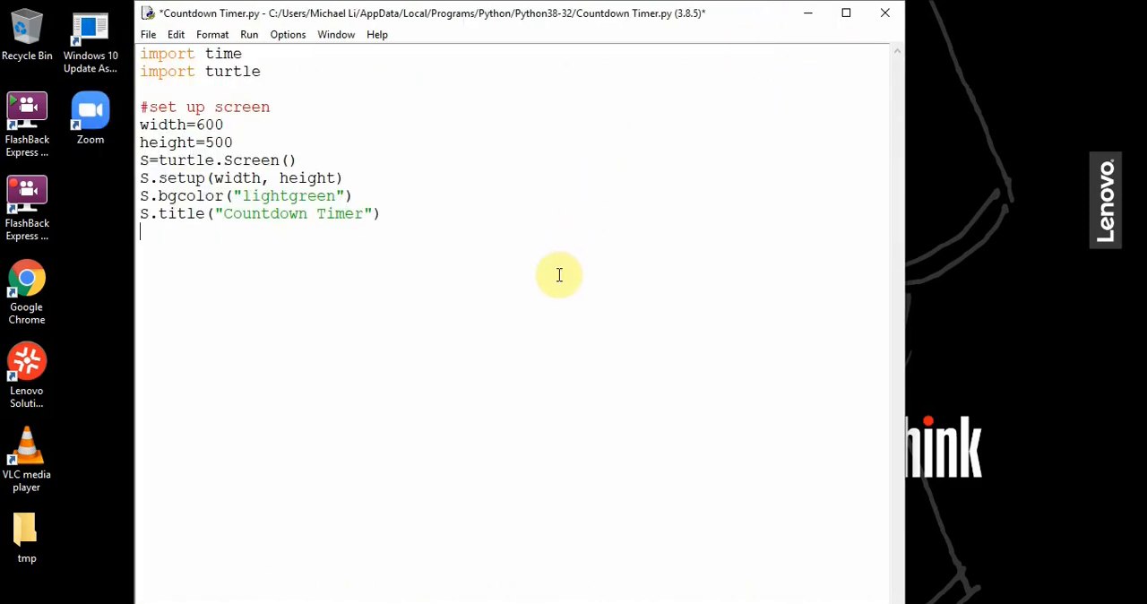
Add an '#Initialize countdown' comment and set countdown=15, then start the next comment line.
{"action": "type", "text": "#Ini"}
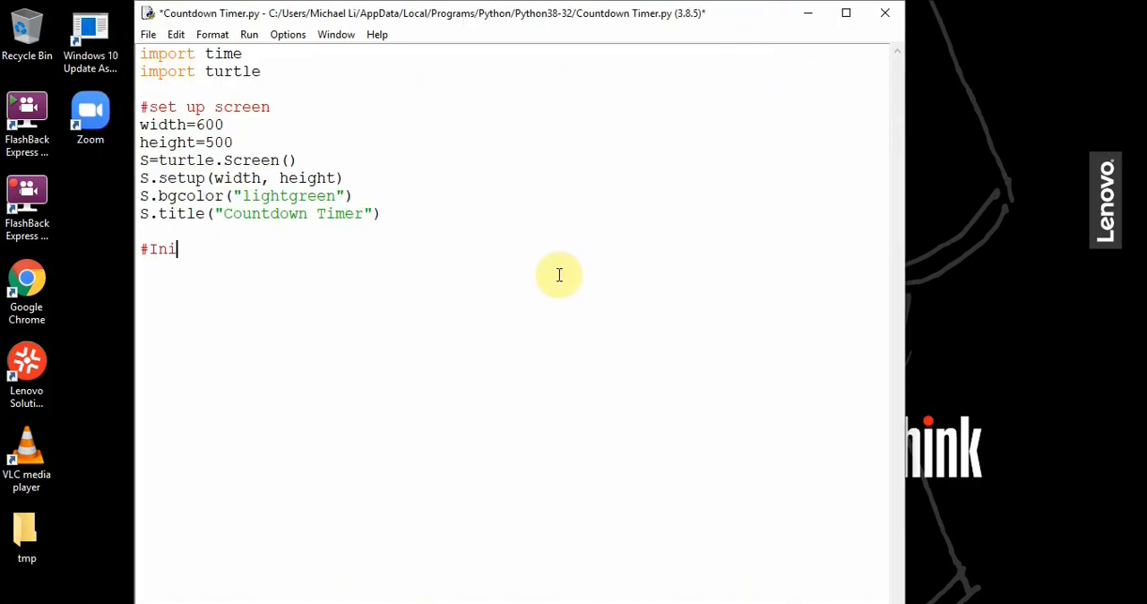
{"action": "type", "text": "tializs"}
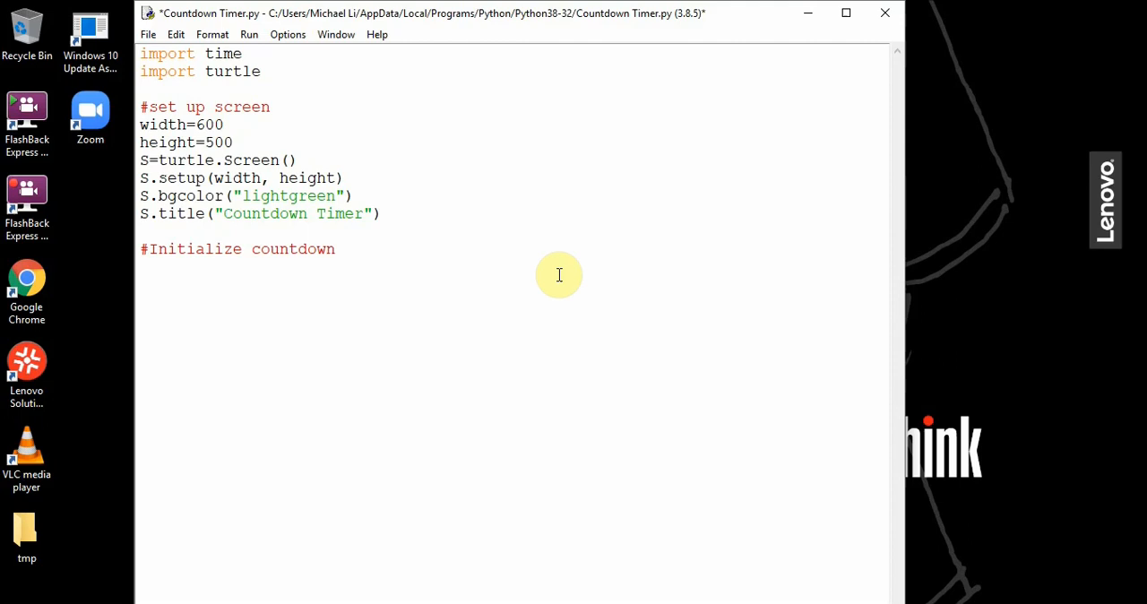
{"action": "type", "text": "count="}
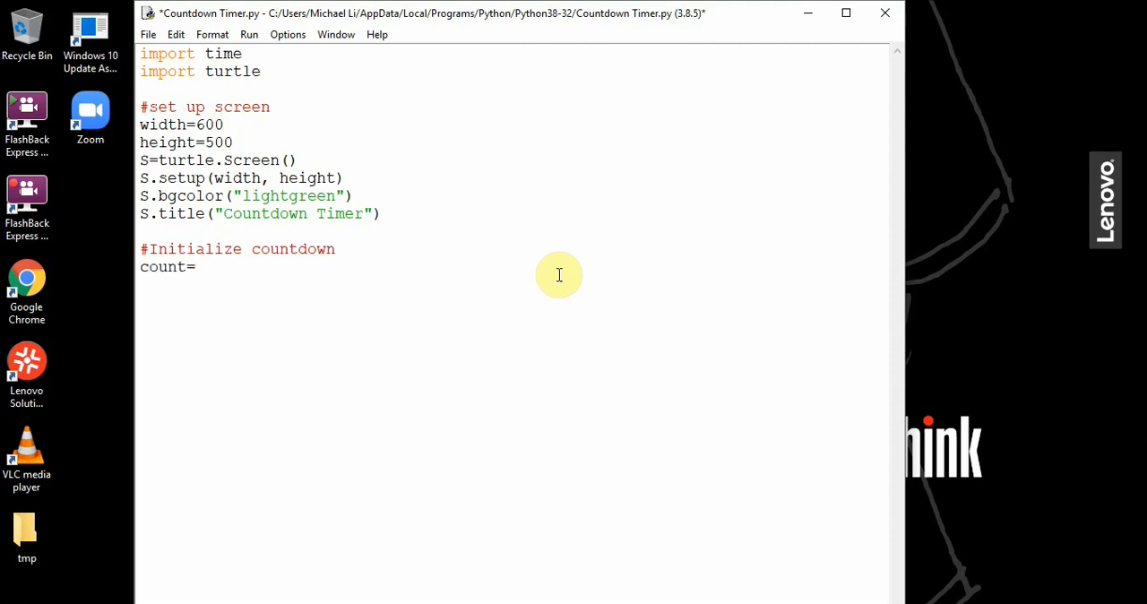
{"action": "type", "text": "down=15"}
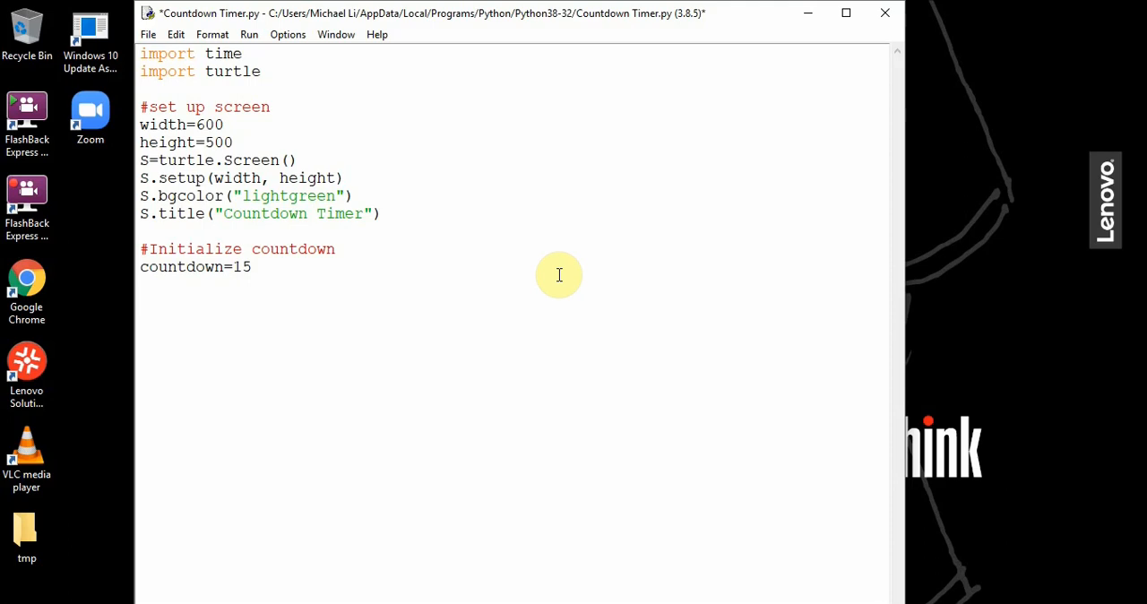
{"action": "type", "text": "#"}
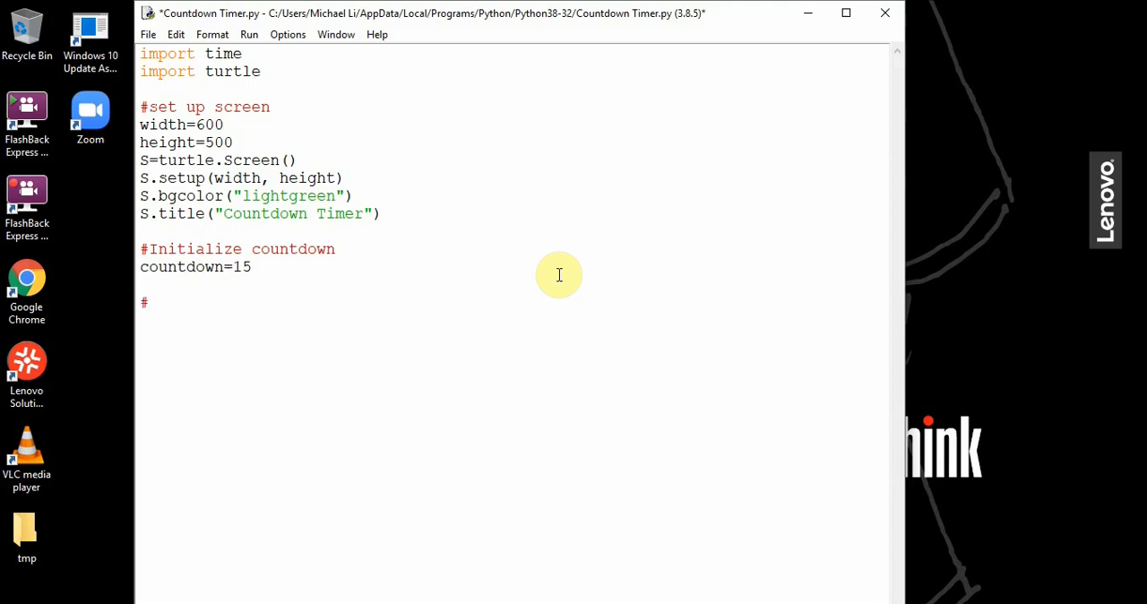
Add a '#Draw countdown board' comment and create pen=turtle.Turtle().
{"action": "type", "text": "Draw co"}
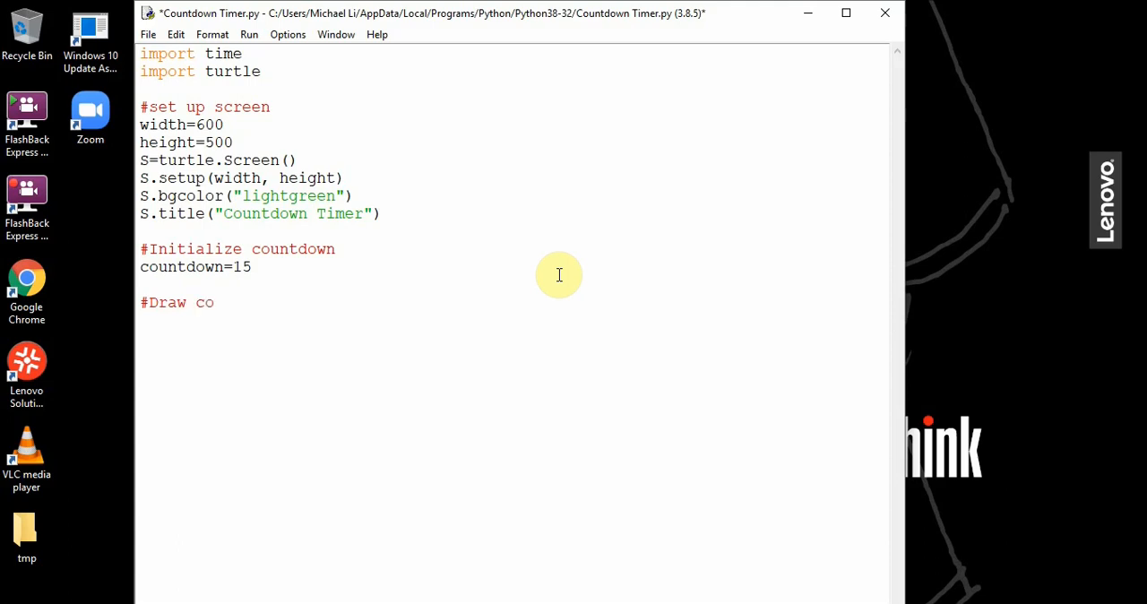
{"action": "type", "text": "untdown board"}
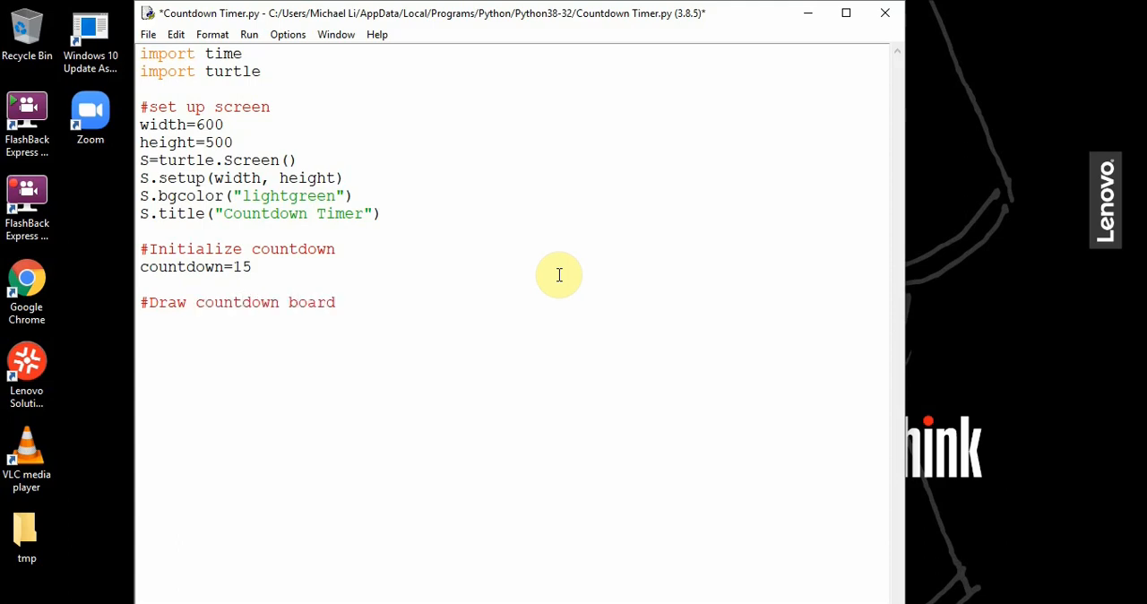
{"action": "type", "text": "pen="}
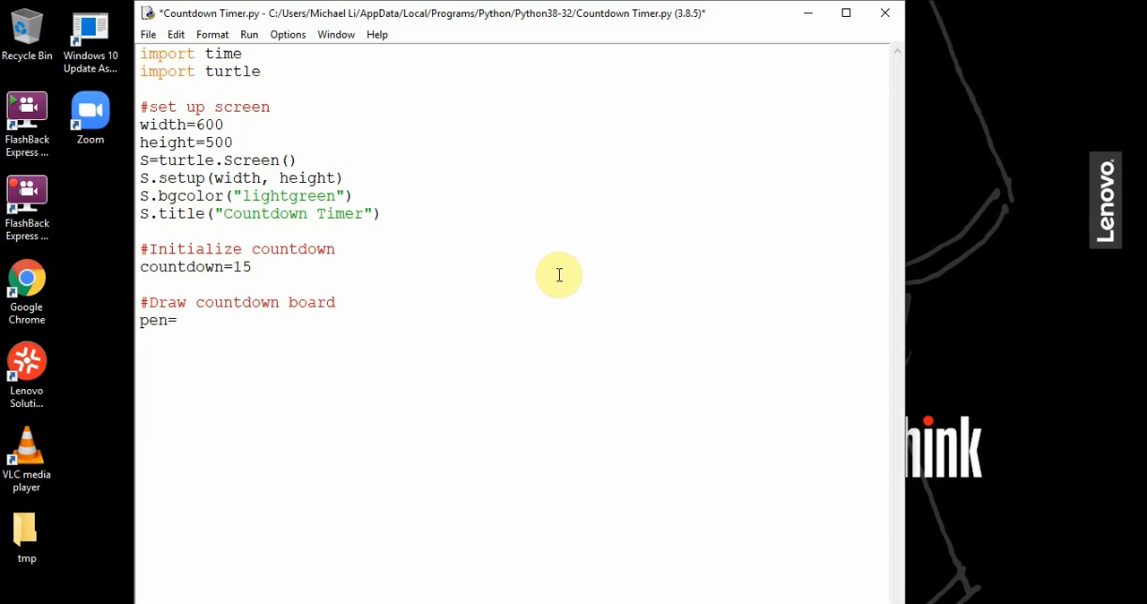
{"action": "type", "text": "tur"}
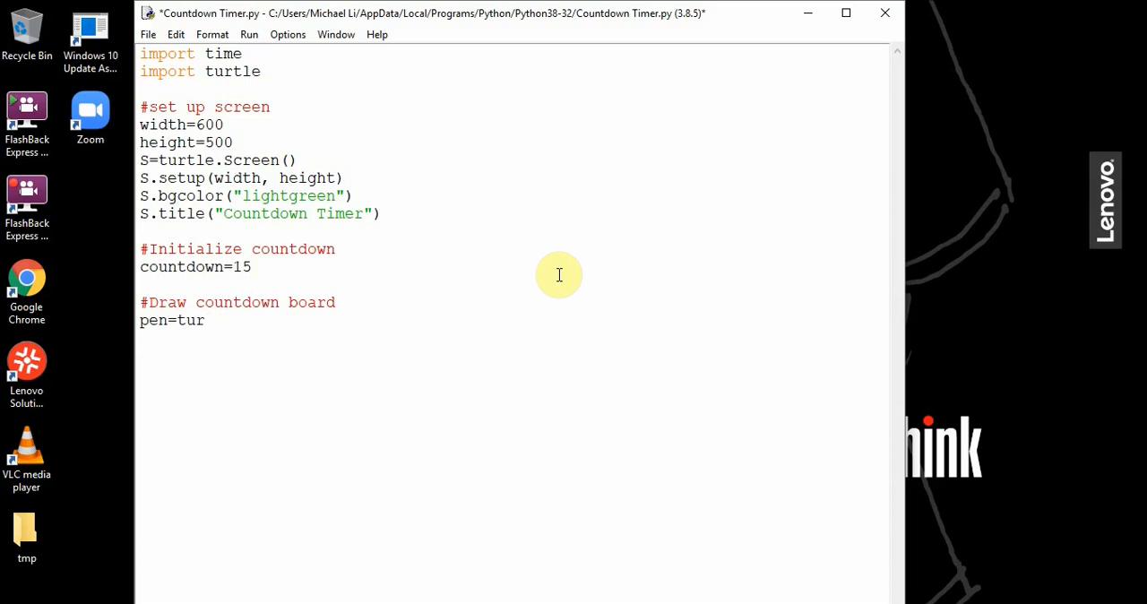
{"action": "type", "text": "tle."}
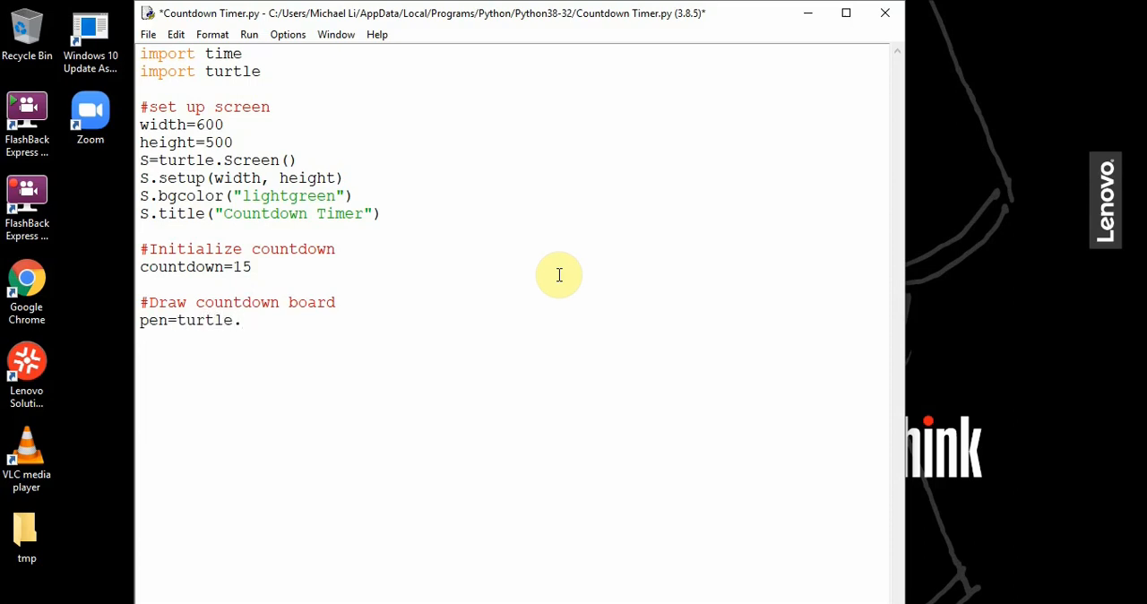
{"action": "type", "text": "Turtle("}
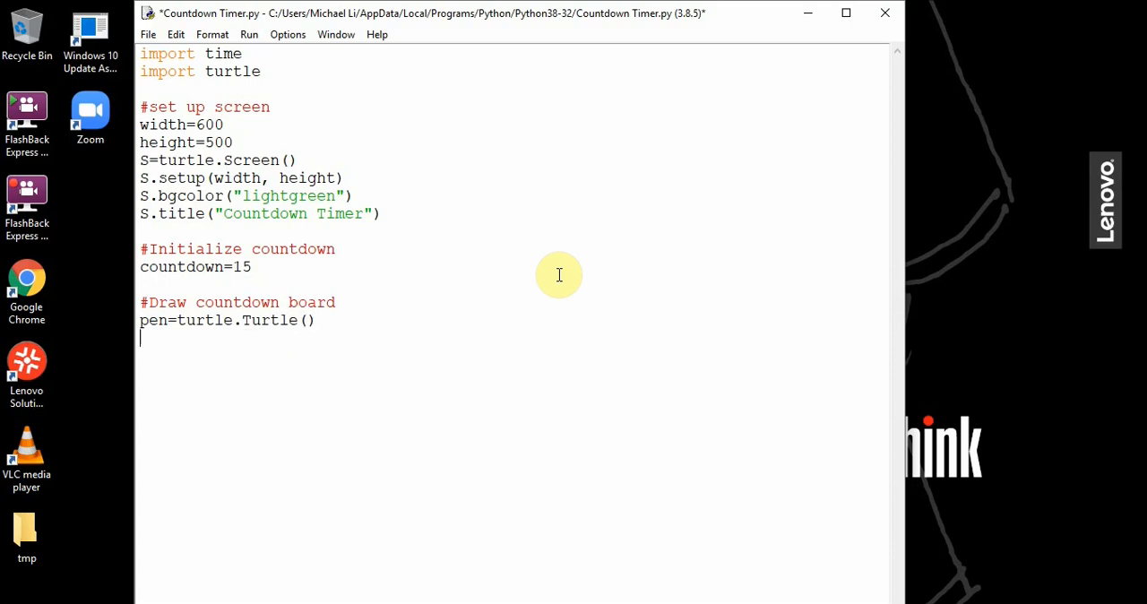
Set pen.color("black") and hide the pen with pen.hideturtle().
{"action": "type", "text": "pen.color("}
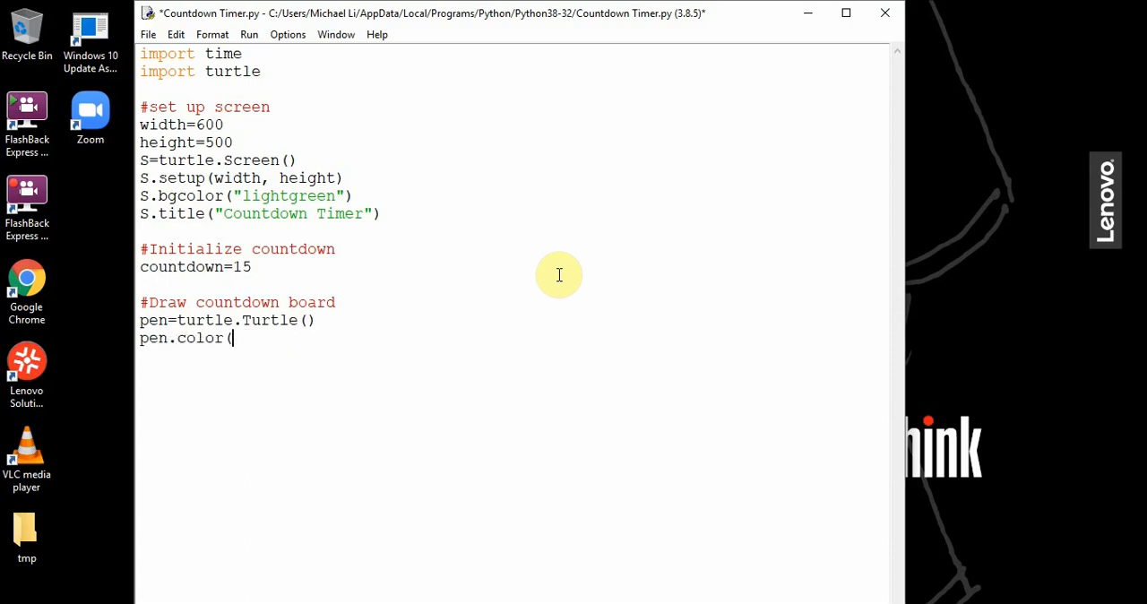
{"action": "type", "text": "\"black"}
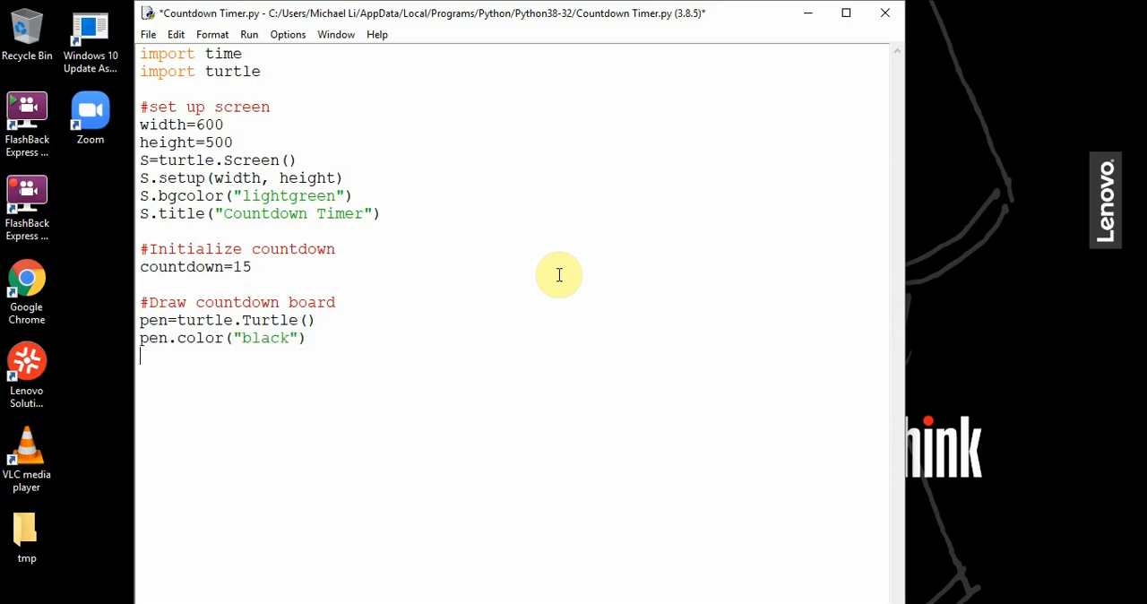
{"action": "type", "text": "pen.hideturtle("}
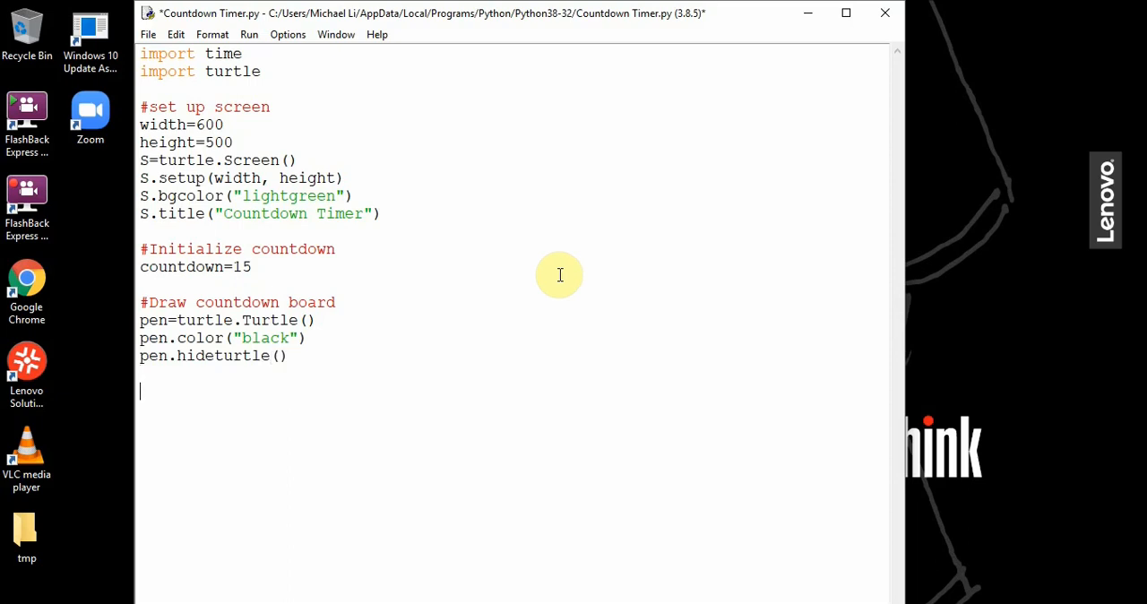
Write the loop header for timer in range(countdown, -1, -1): to count down to 0.
{"action": "type", "text": "for"}
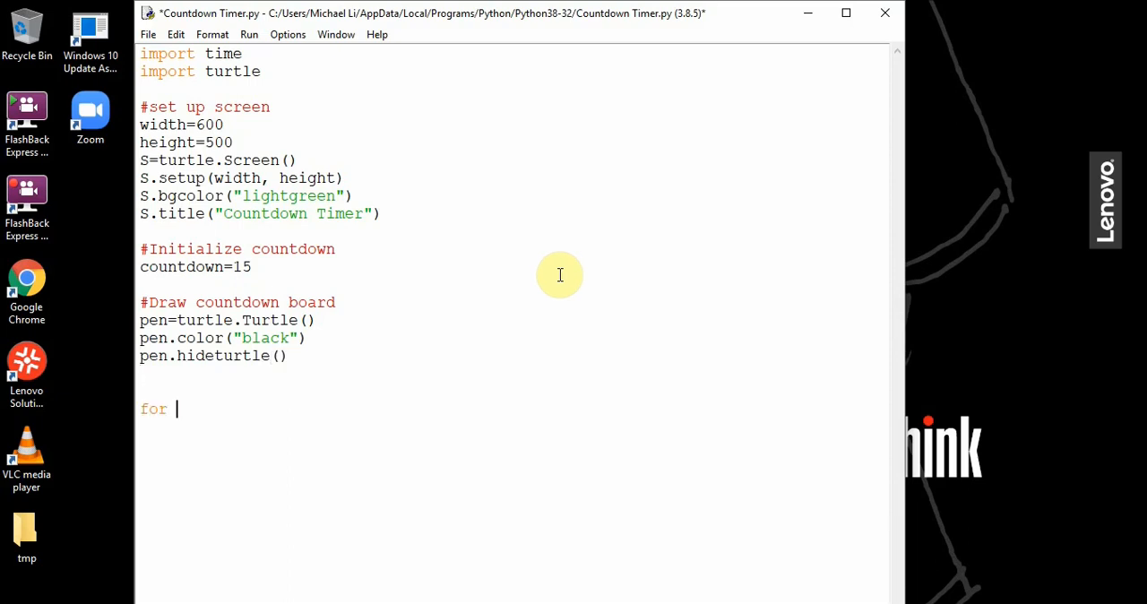
{"action": "type", "text": "timer"}
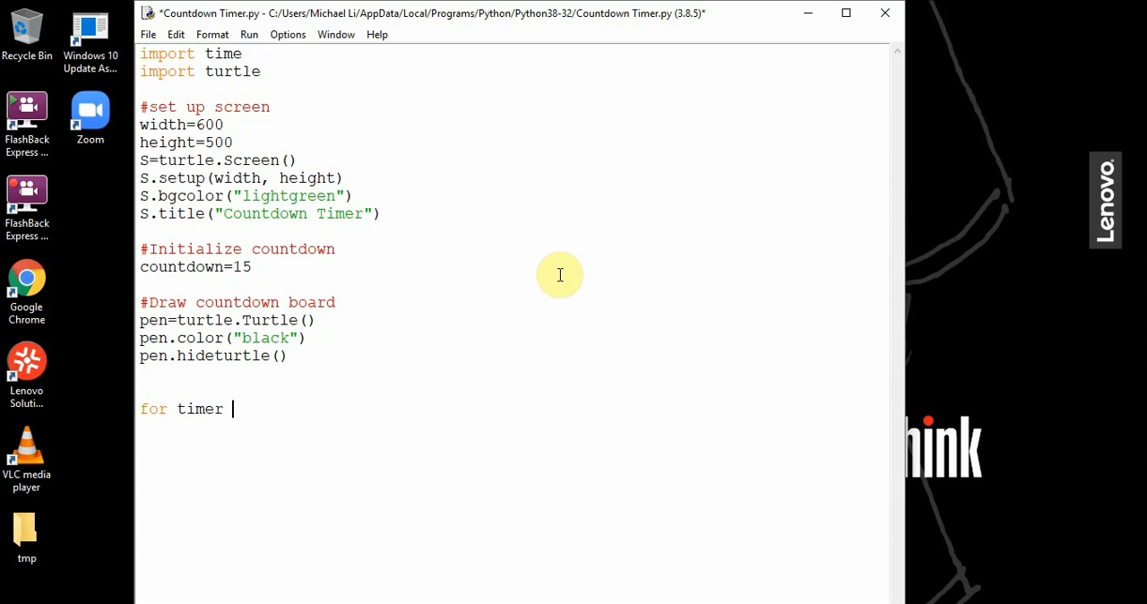
{"action": "key", "text": "BackSpace"}
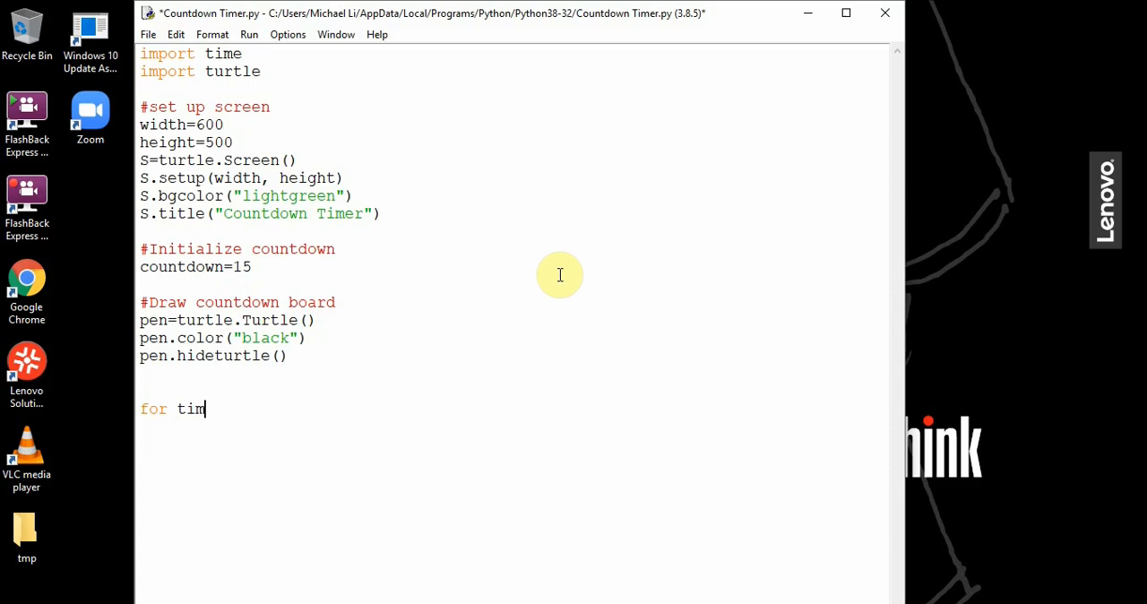
{"action": "type", "text": "er"}
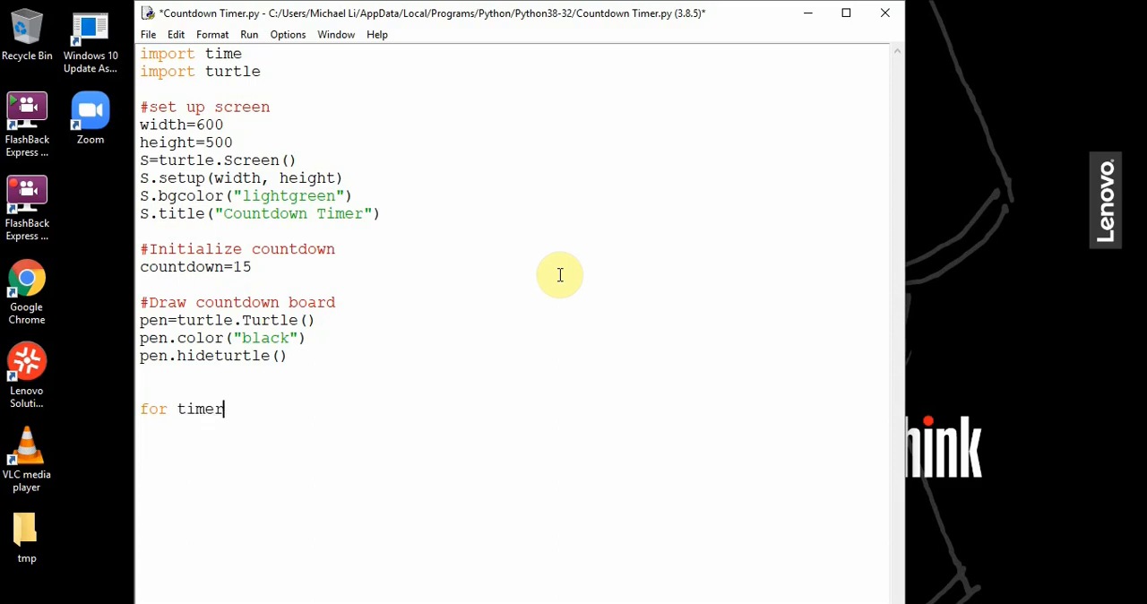
{"action": "type", "text": "in range(countdown,"}
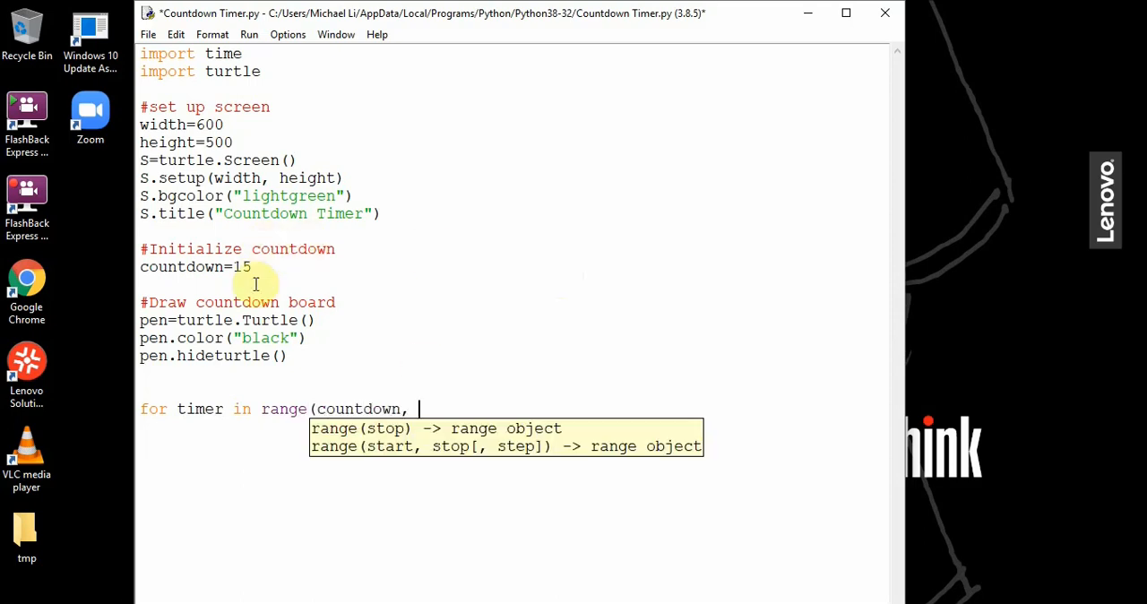
{"action": "type", "text": "-1, -1"}
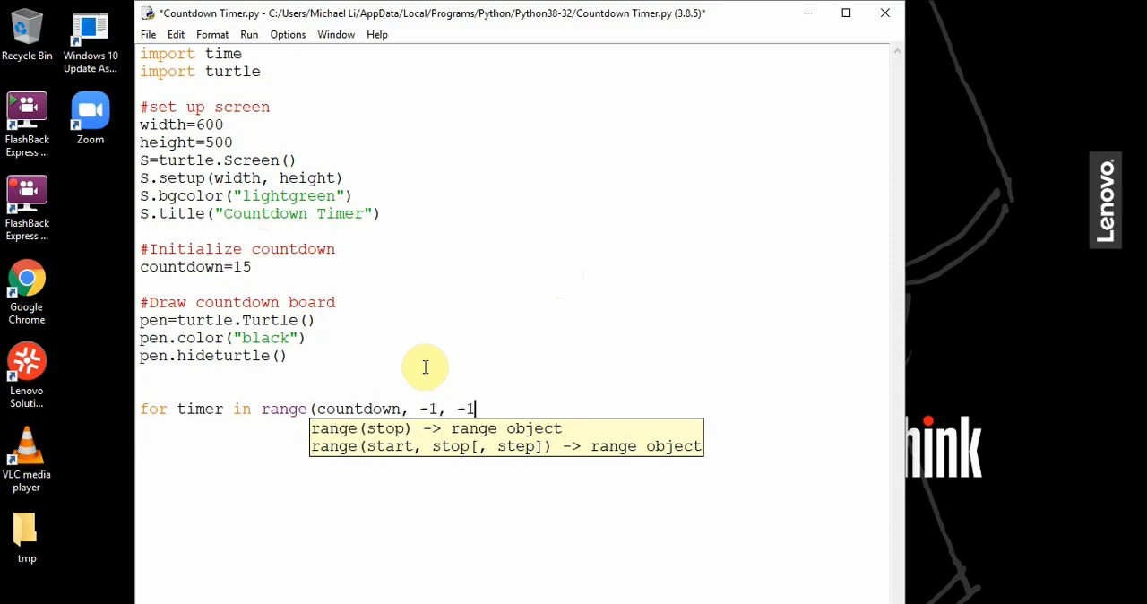
{"action": "type", "text": "):"}
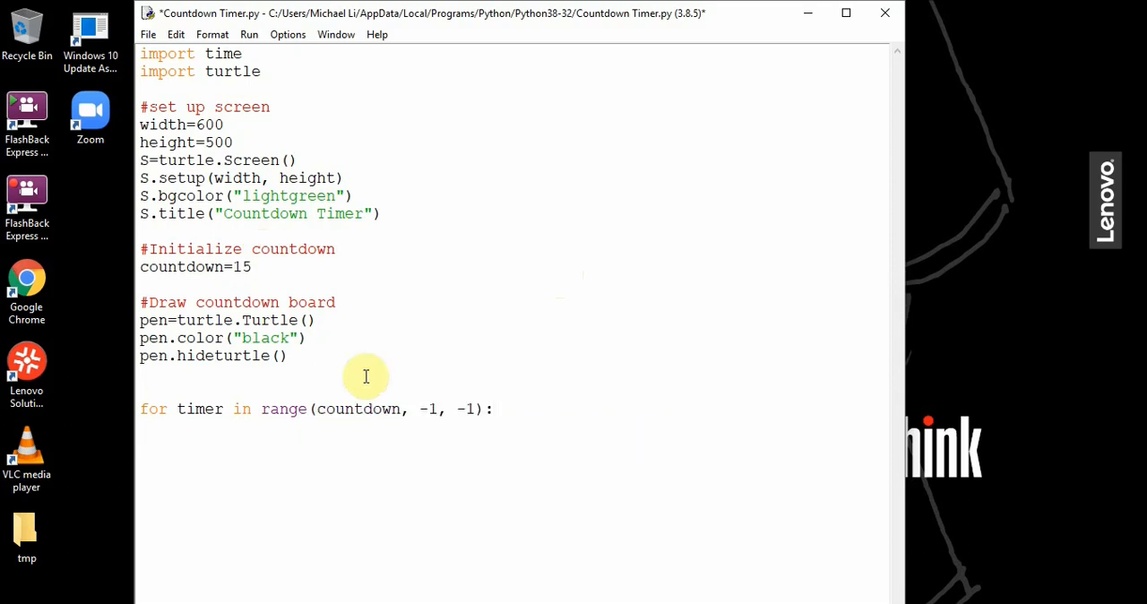
{"action": "mouse_move", "coordinate": [330, 418]}
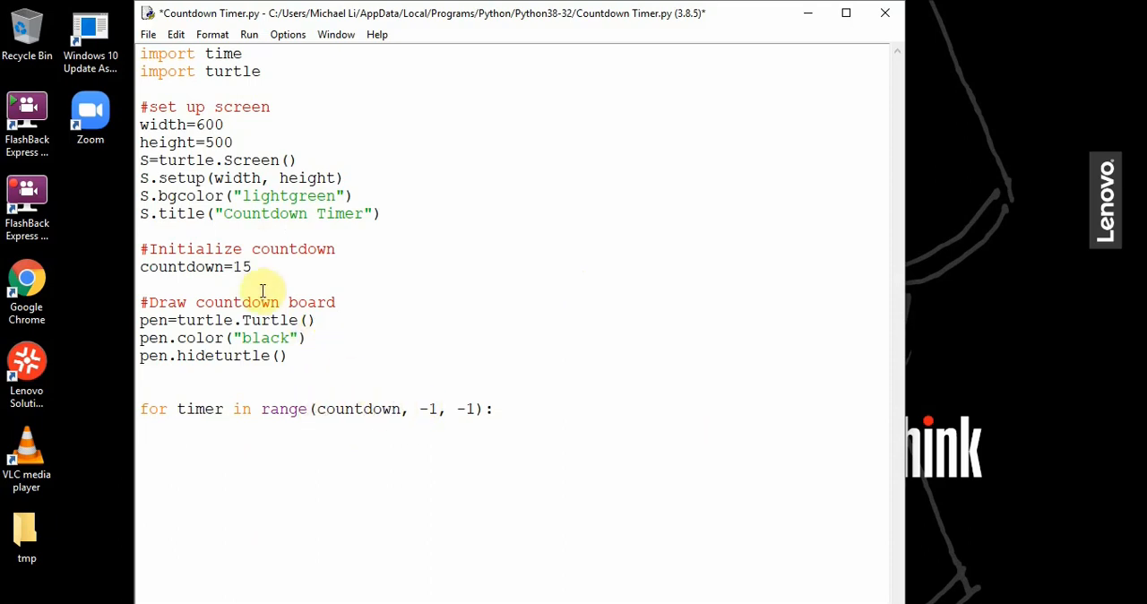
{"action": "left_click", "coordinate": [429, 409]}
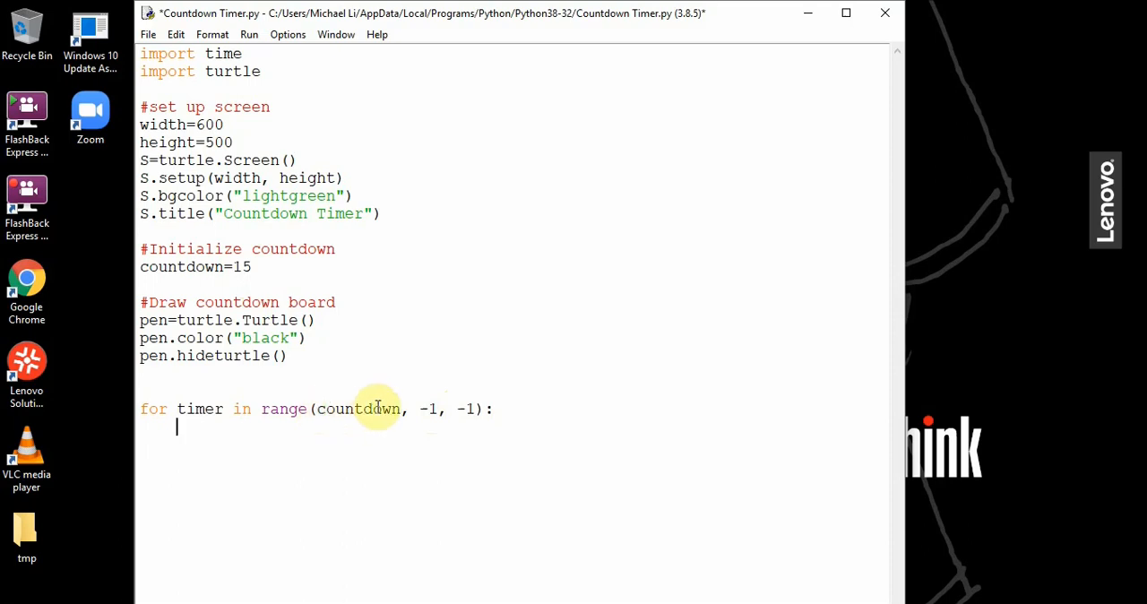
{"action": "mouse_move", "coordinate": [426, 426]}
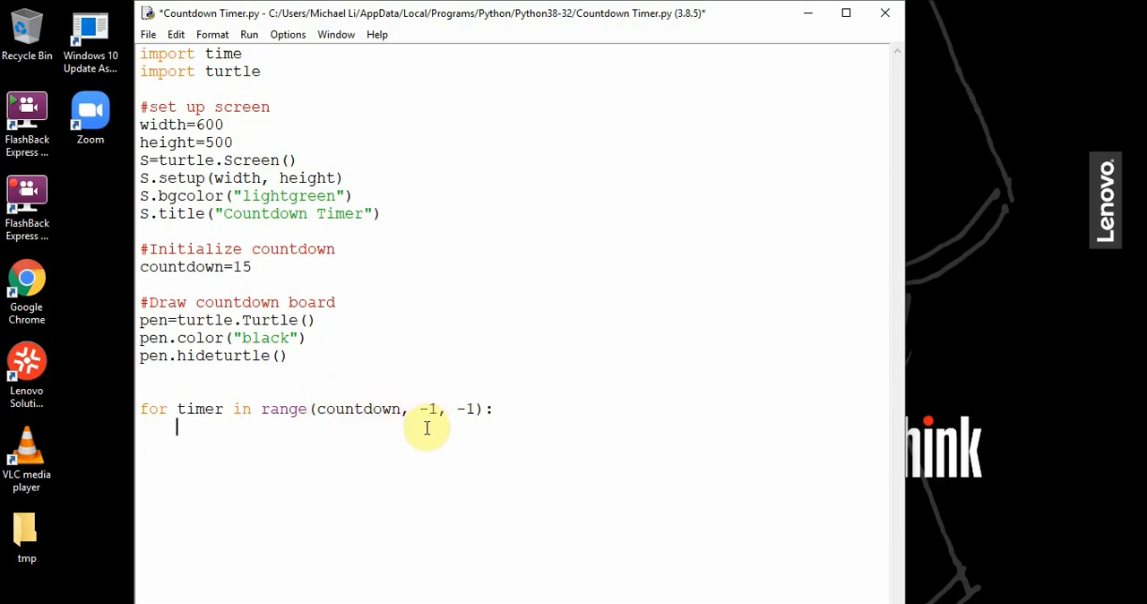
Inside the loop, add pen.clear() and begin pen.write("Timer: %s" %timer.
{"action": "type", "text": "pen.clear("}
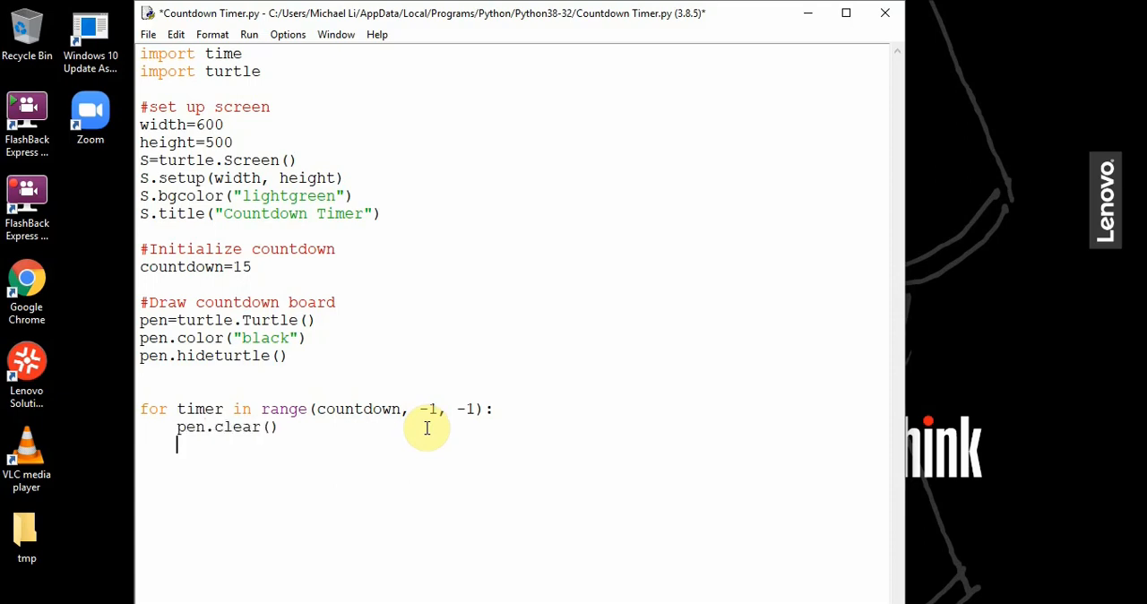
{"action": "type", "text": "p"}
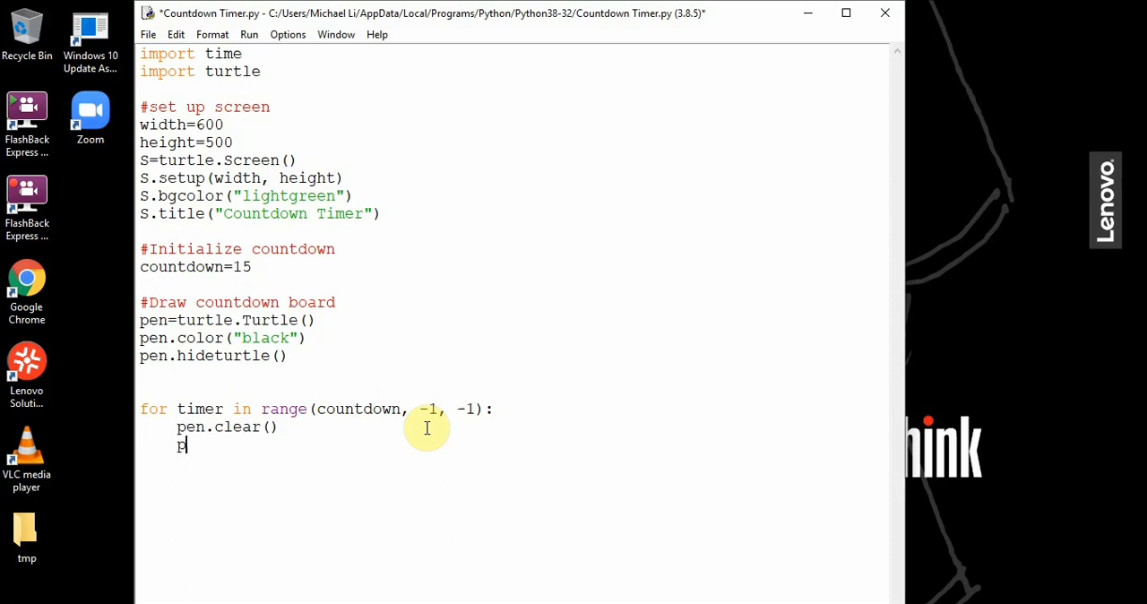
{"action": "type", "text": "en.wri"}
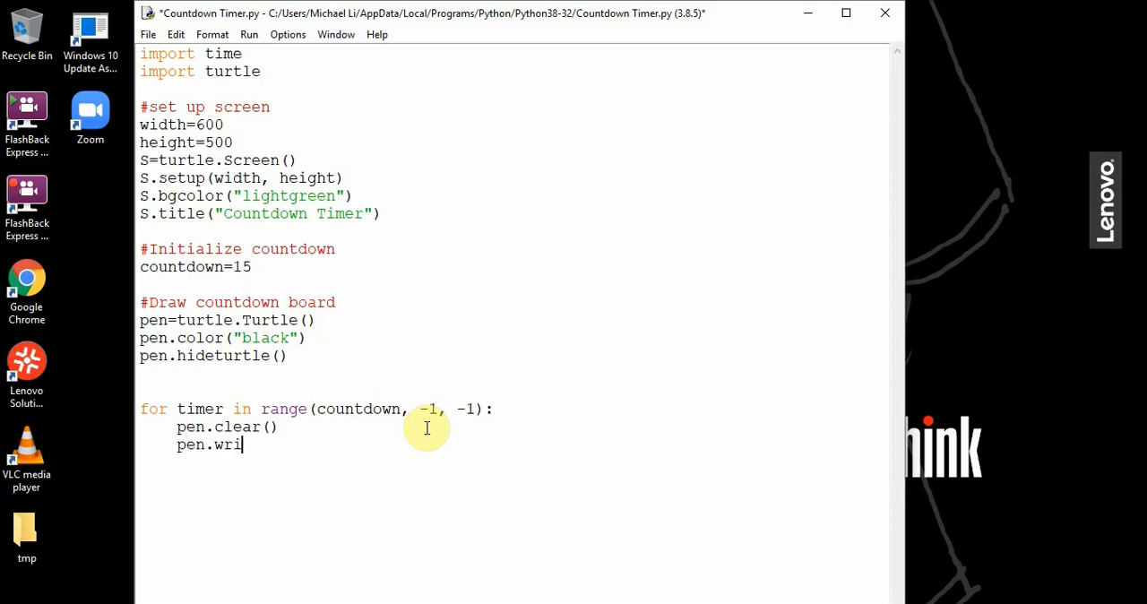
{"action": "type", "text": "te(\"timer"}
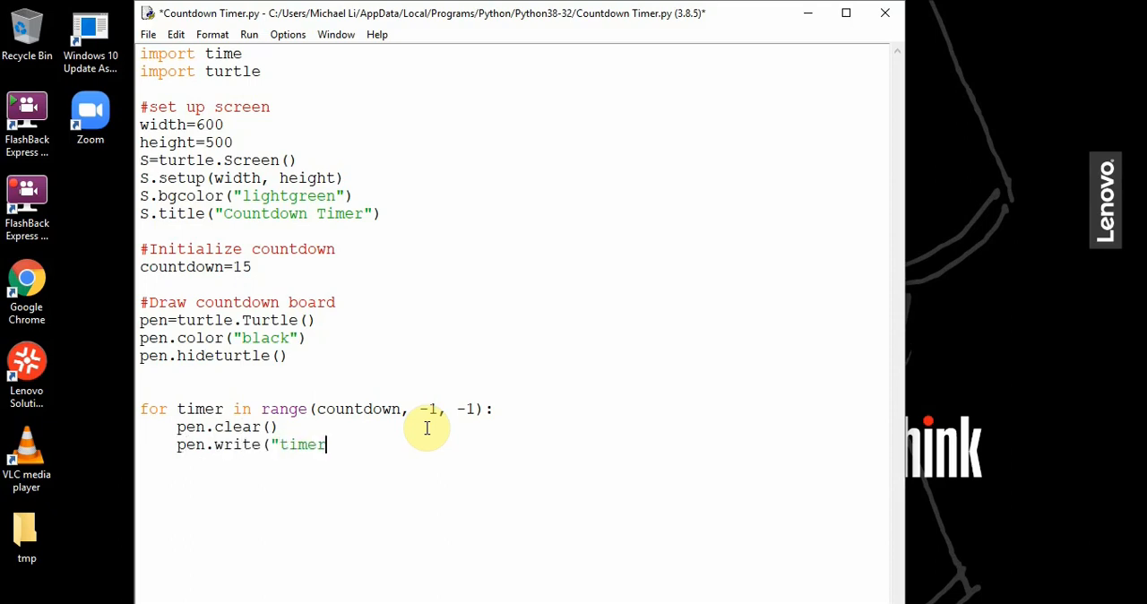
{"action": "type", "text": "Timer"}
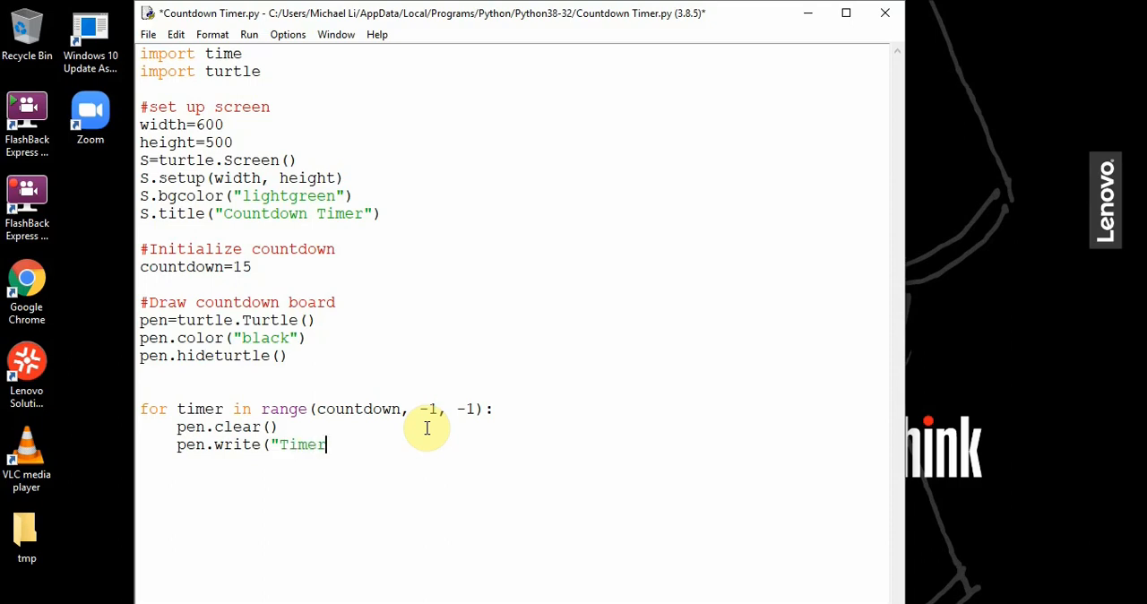
{"action": "type", "text": ": %"}
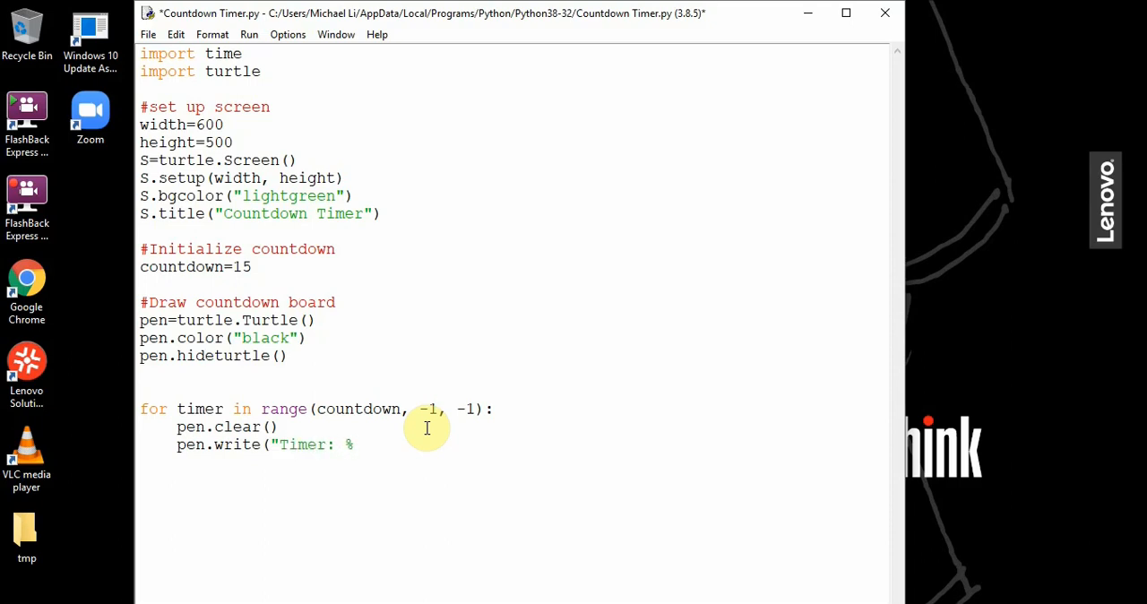
{"action": "type", "text": "s\""}
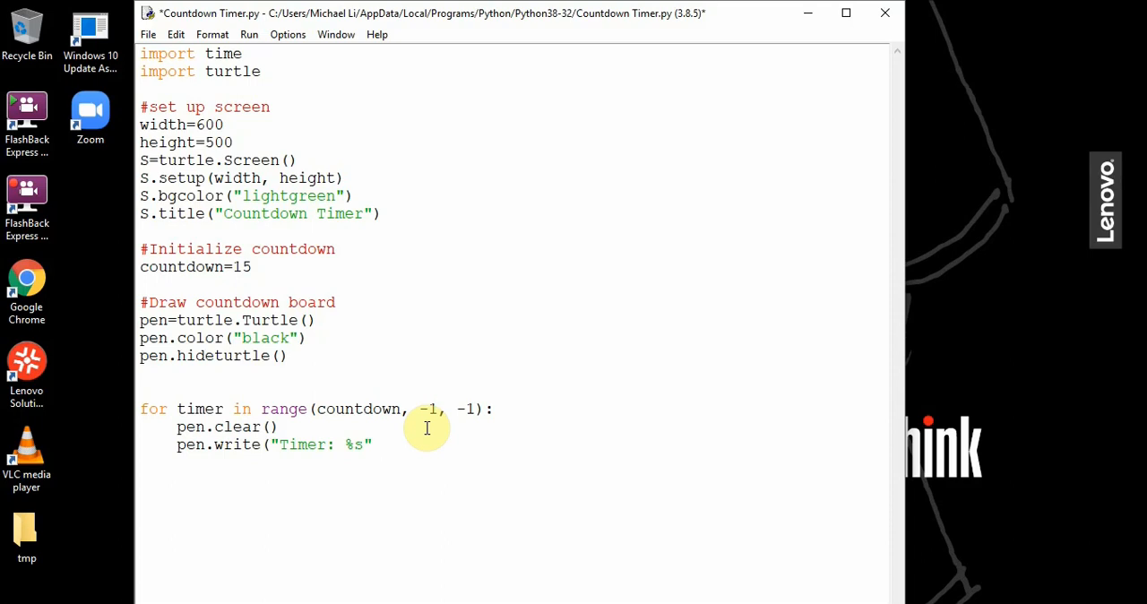
{"action": "type", "text": "%timer"}
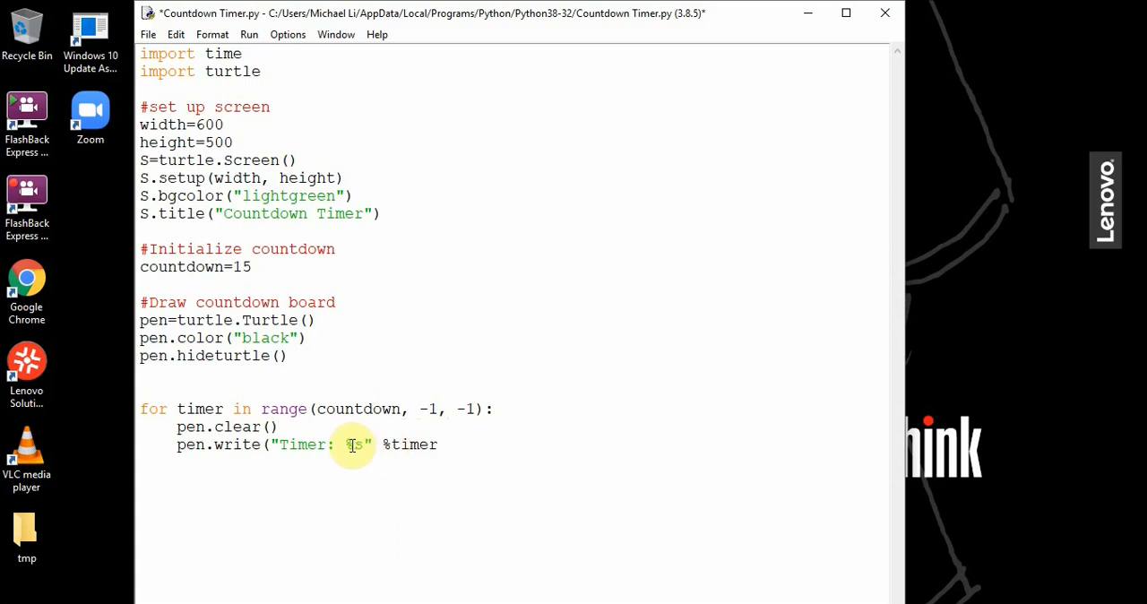
{"action": "mouse_move", "coordinate": [459, 448]}
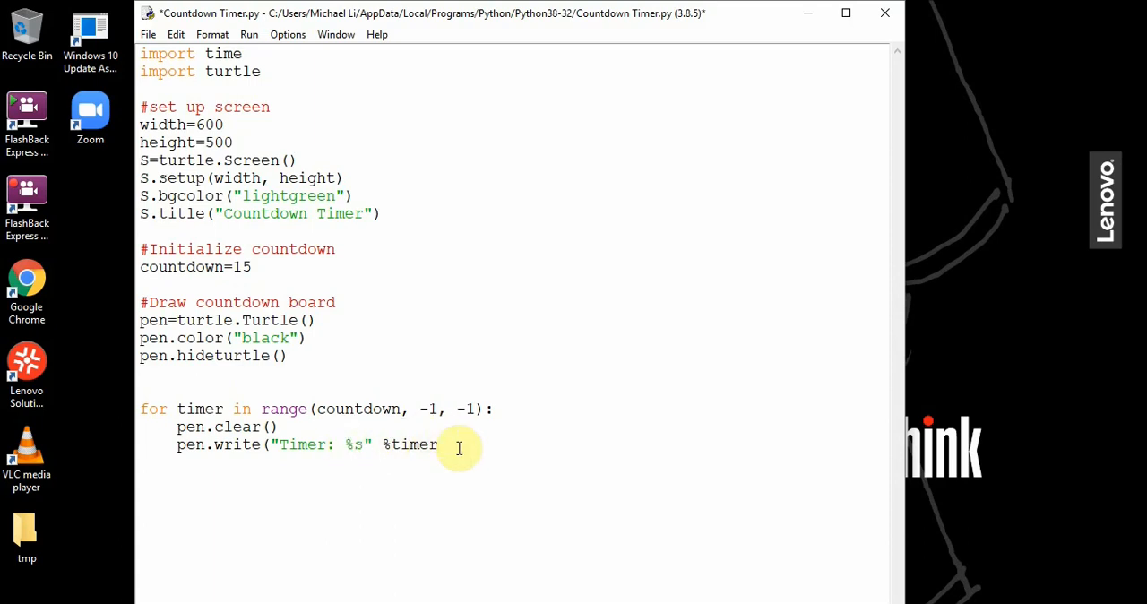
Finish the write call with align="center", font=(None, 40) and add time.sleep(1).
{"action": "type", "text": ","}
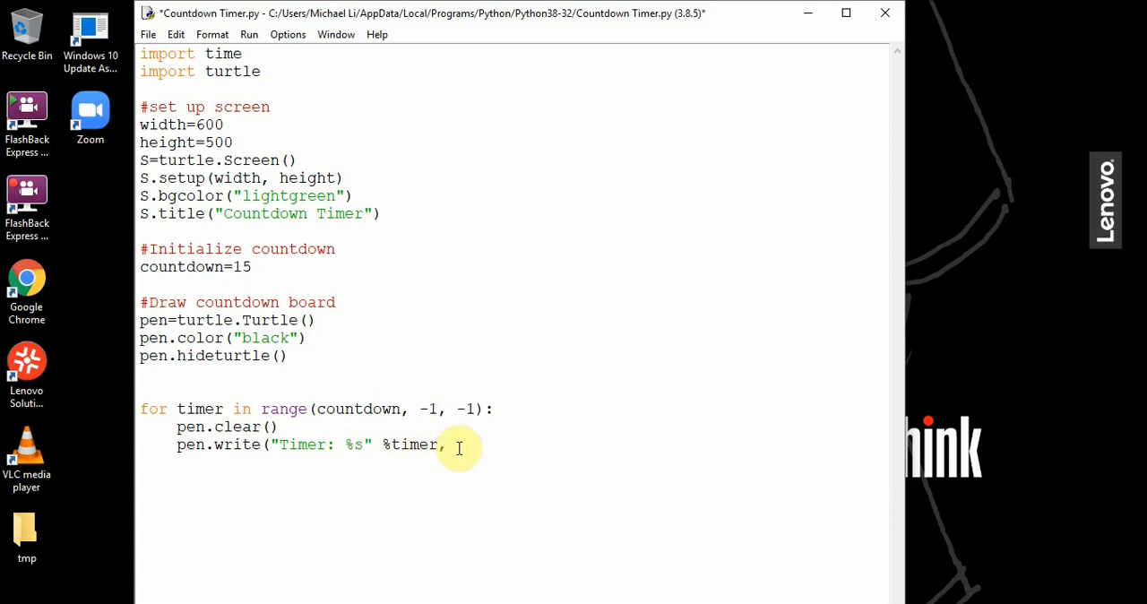
{"action": "type", "text": "align=\"cent"}
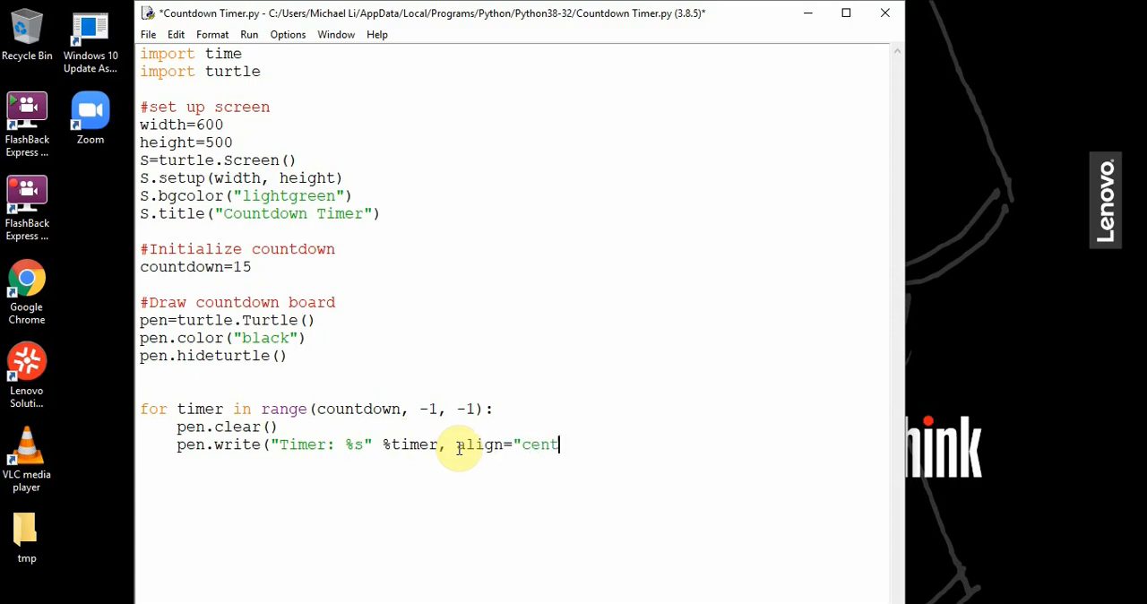
{"action": "type", "text": "er\", fo"}
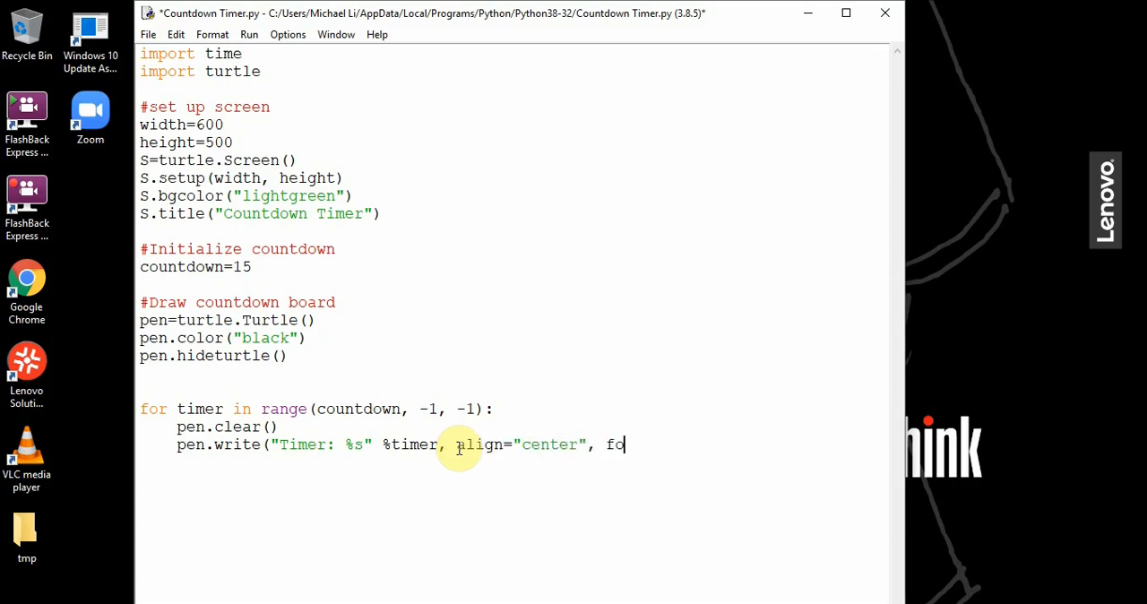
{"action": "type", "text": "nt=(n"}
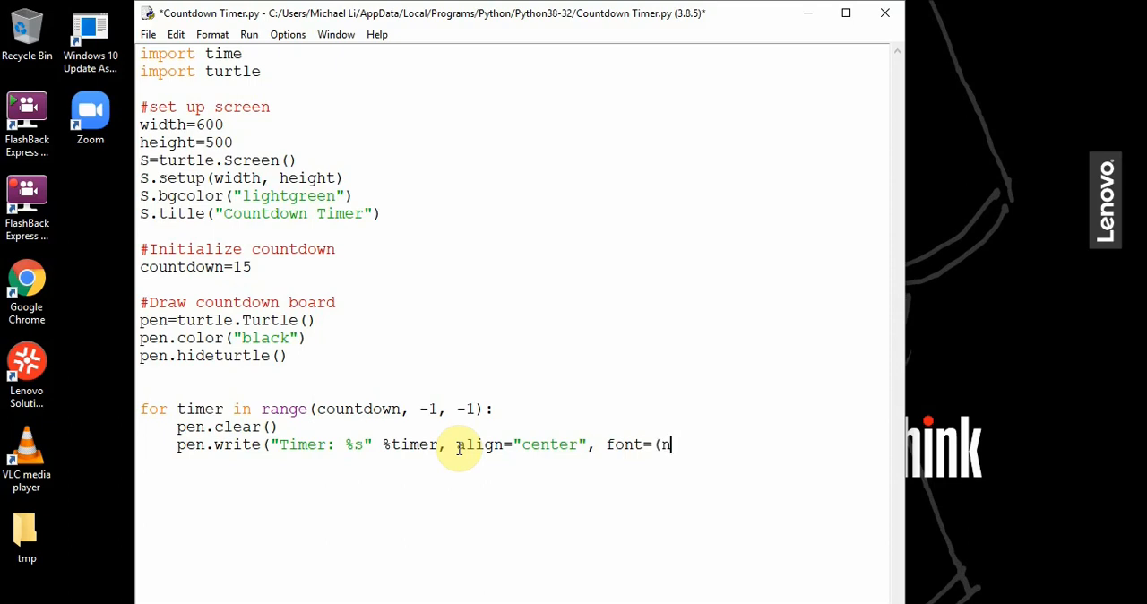
{"action": "type", "text": "one,"}
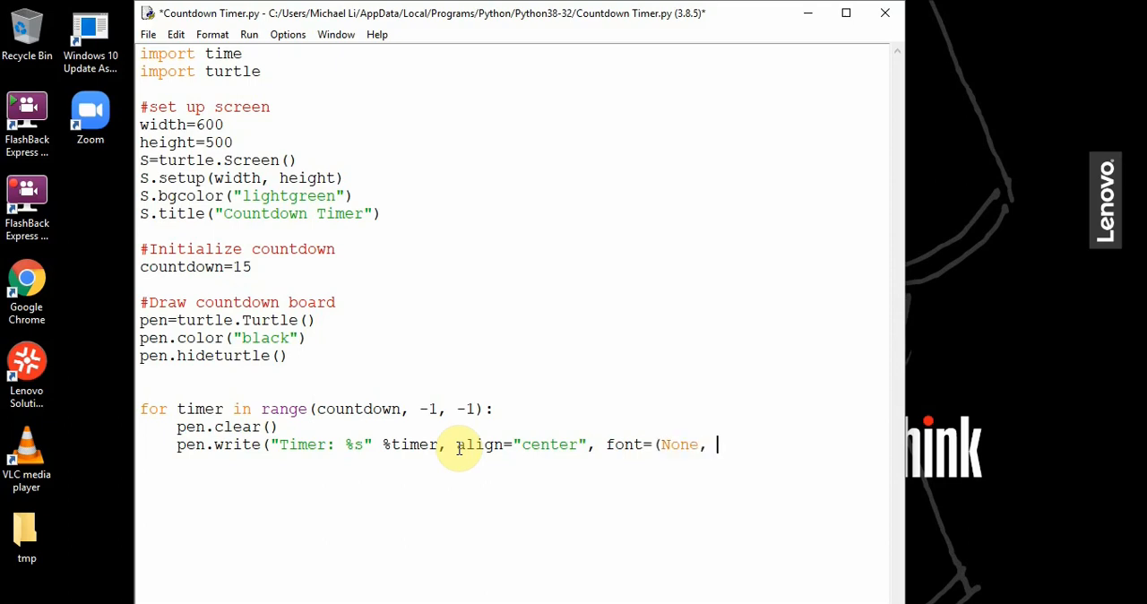
{"action": "type", "text": "40))"}
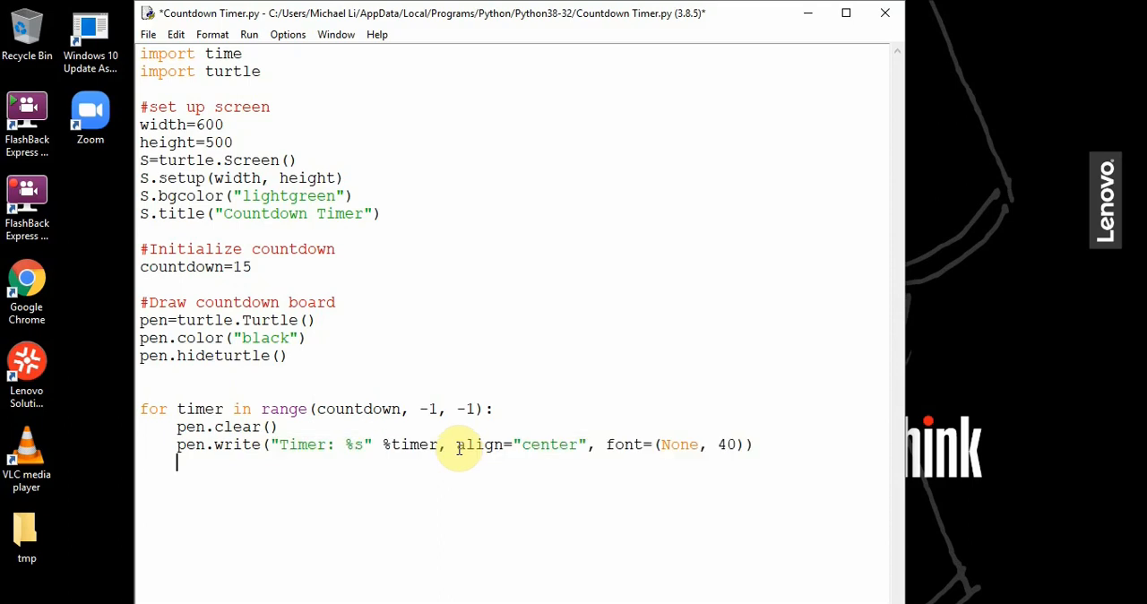
{"action": "type", "text": "time."}
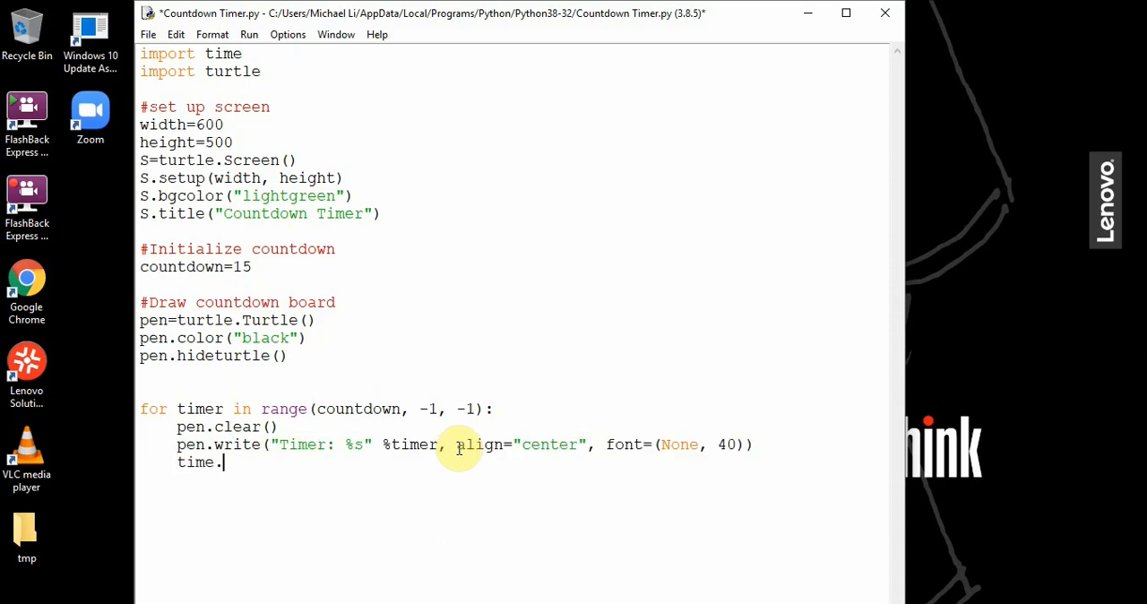
{"action": "type", "text": "."}
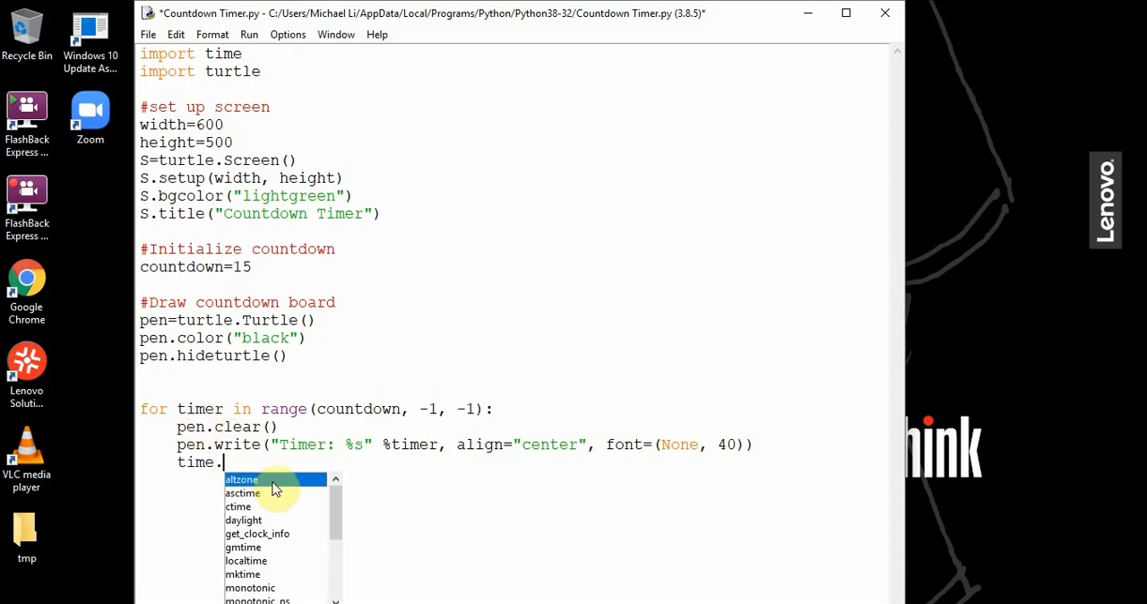
{"action": "type", "text": "sleep(1)"}
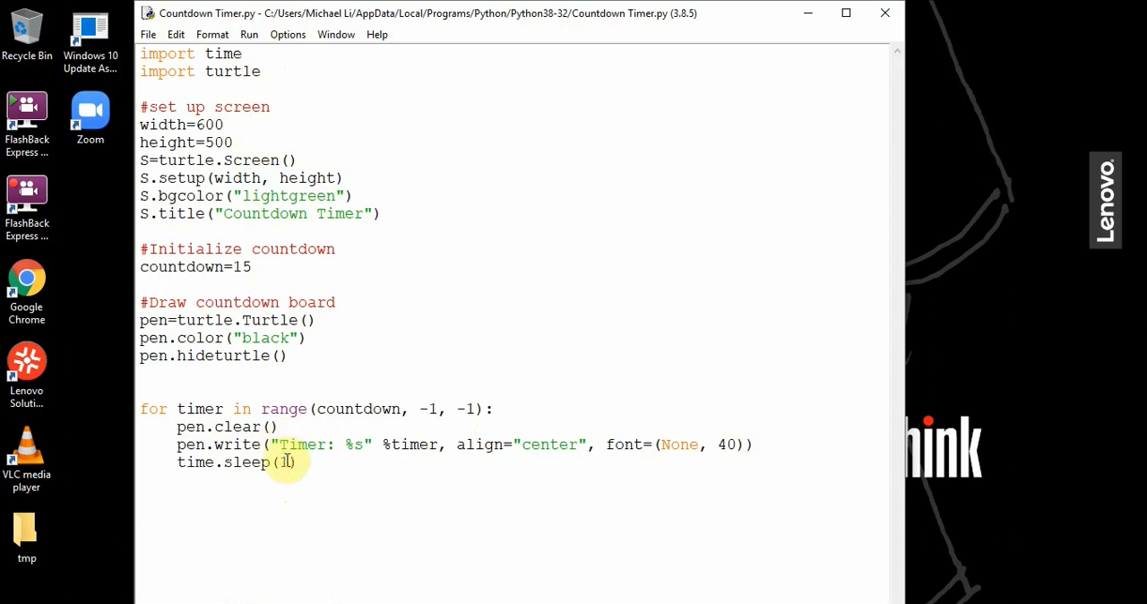
Run Module to save and execute the script, counting down to Timer: 0.
{"action": "left_click", "coordinate": [249, 35]}
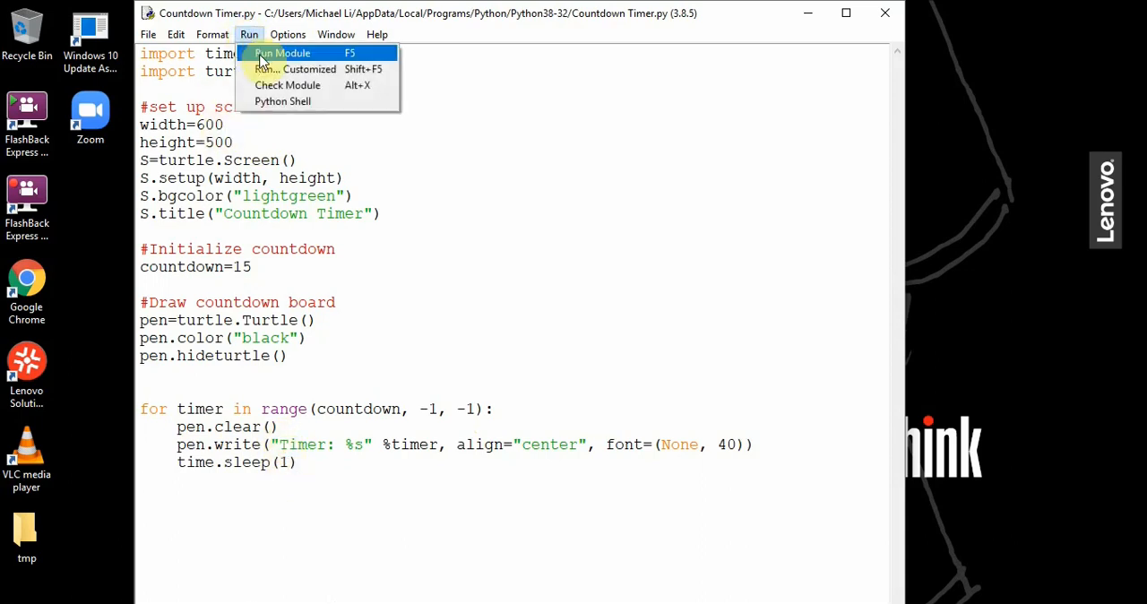
{"action": "left_click", "coordinate": [283, 53]}
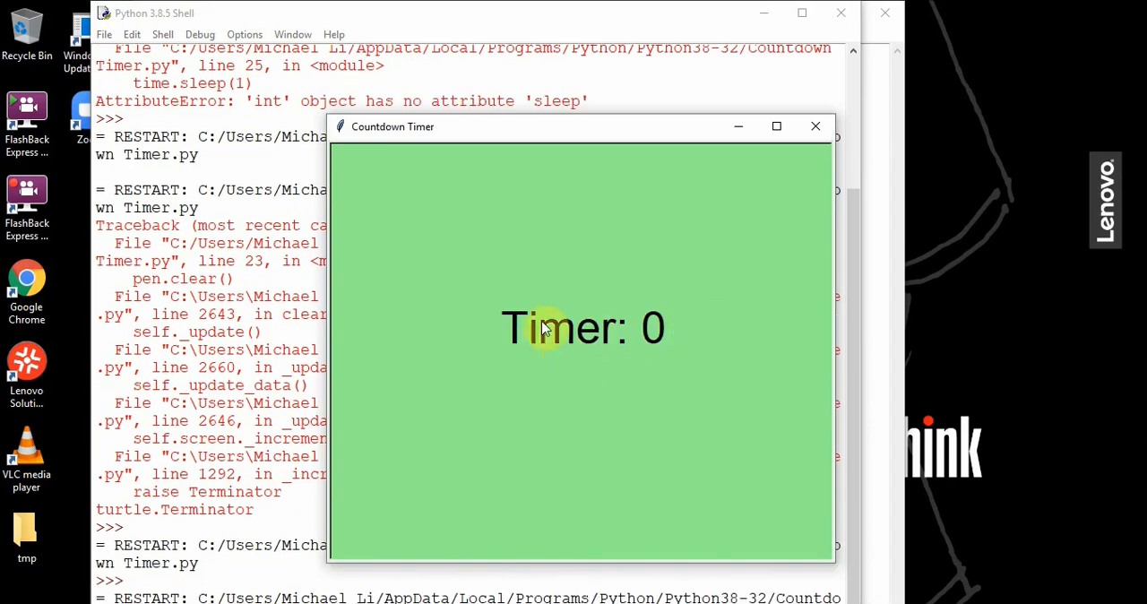
{"action": "mouse_move", "coordinate": [583, 316]}
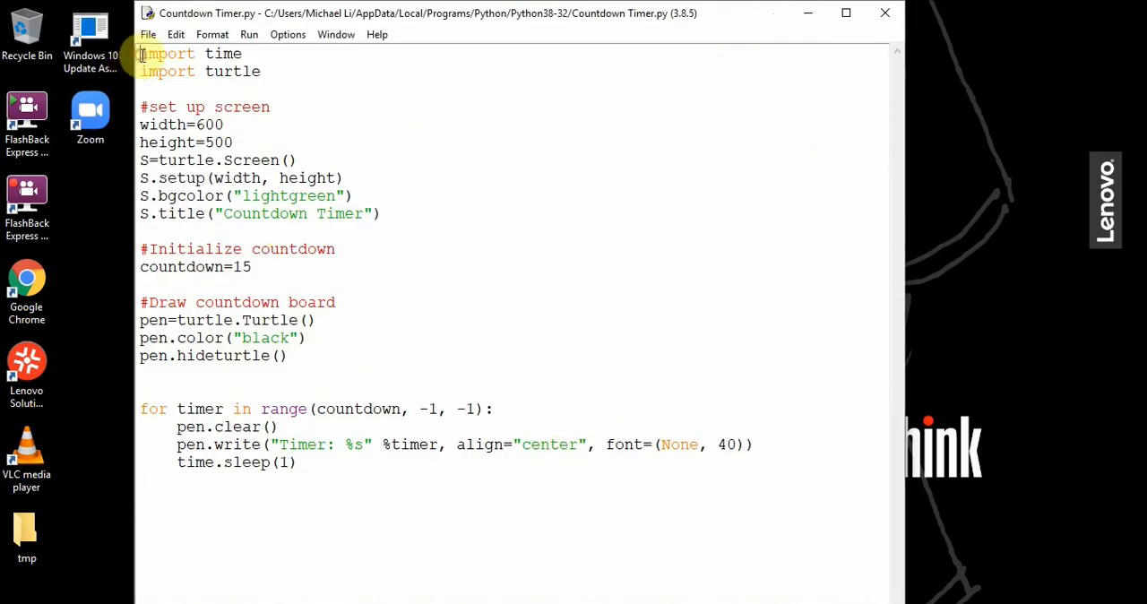
Add a '#Countdown timer' header comment as line 1 of the script.
{"action": "type", "text": "#Count"}
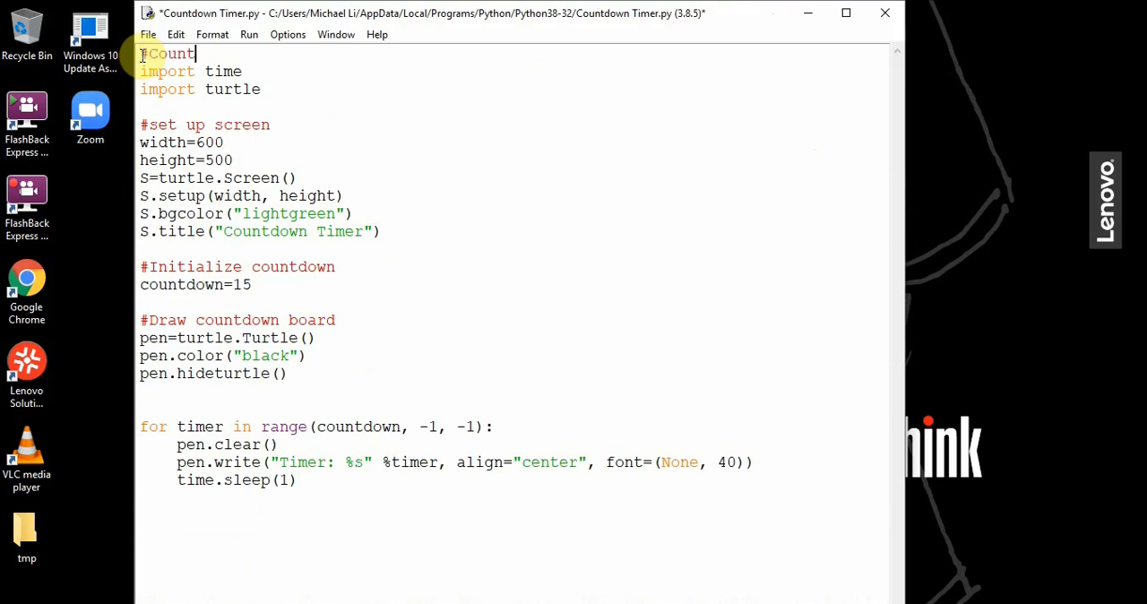
{"action": "type", "text": "down timer"}
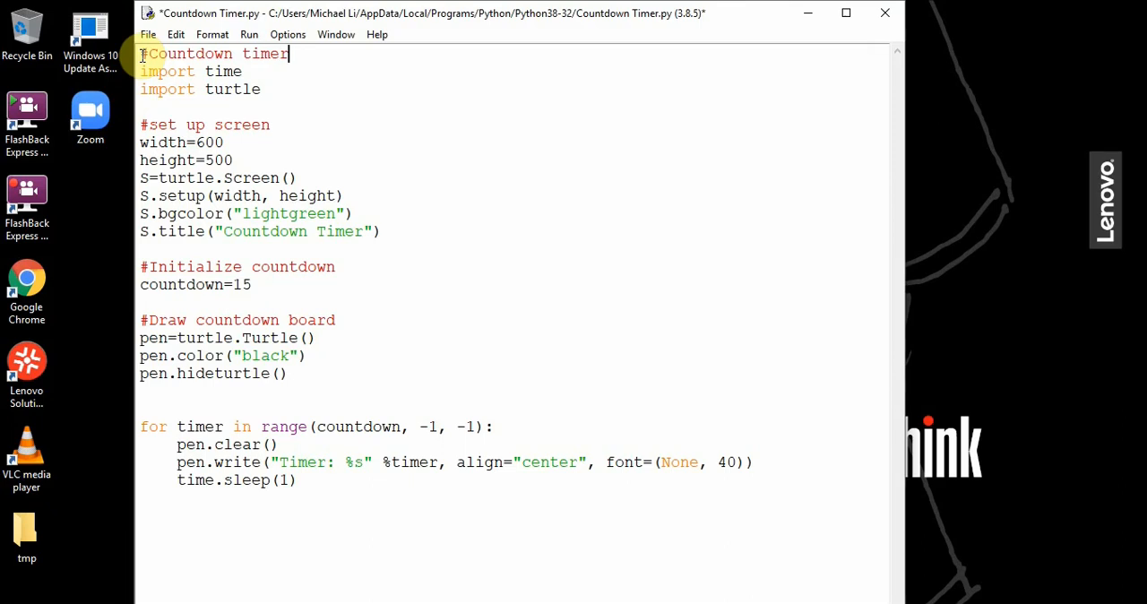
{"action": "right_click", "coordinate": [339, 291]}
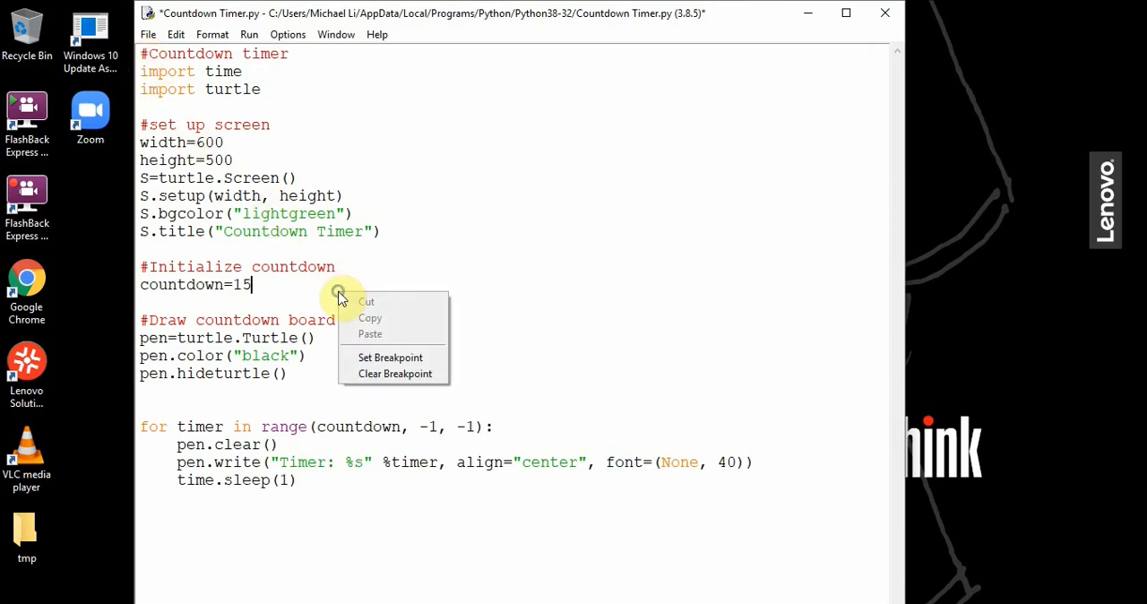